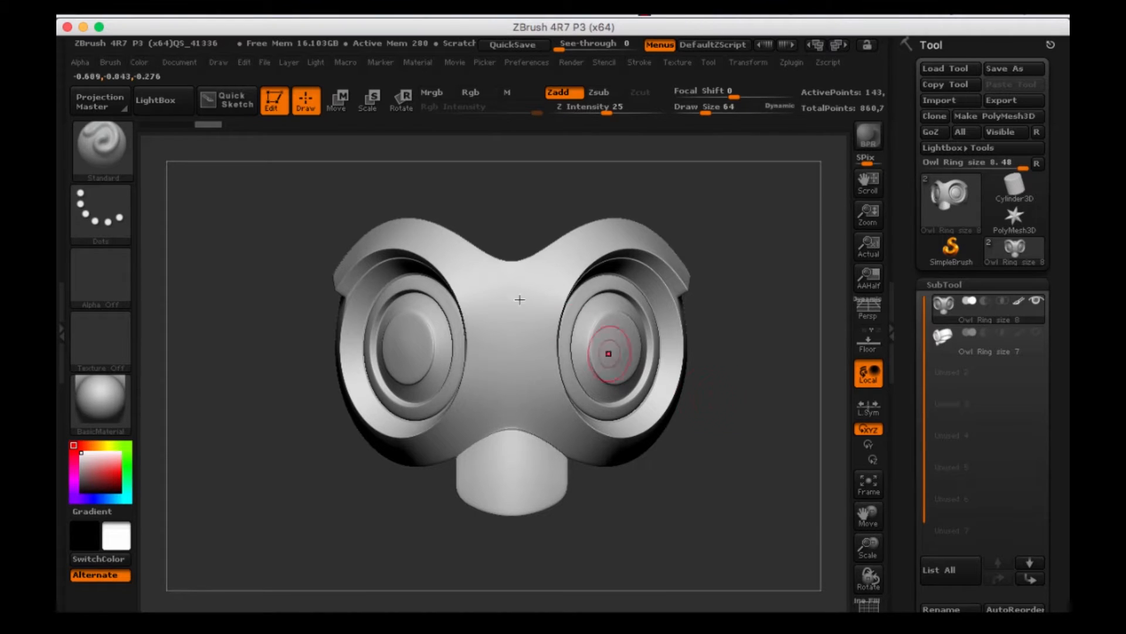
pyautogui.moveTo(228, 209)
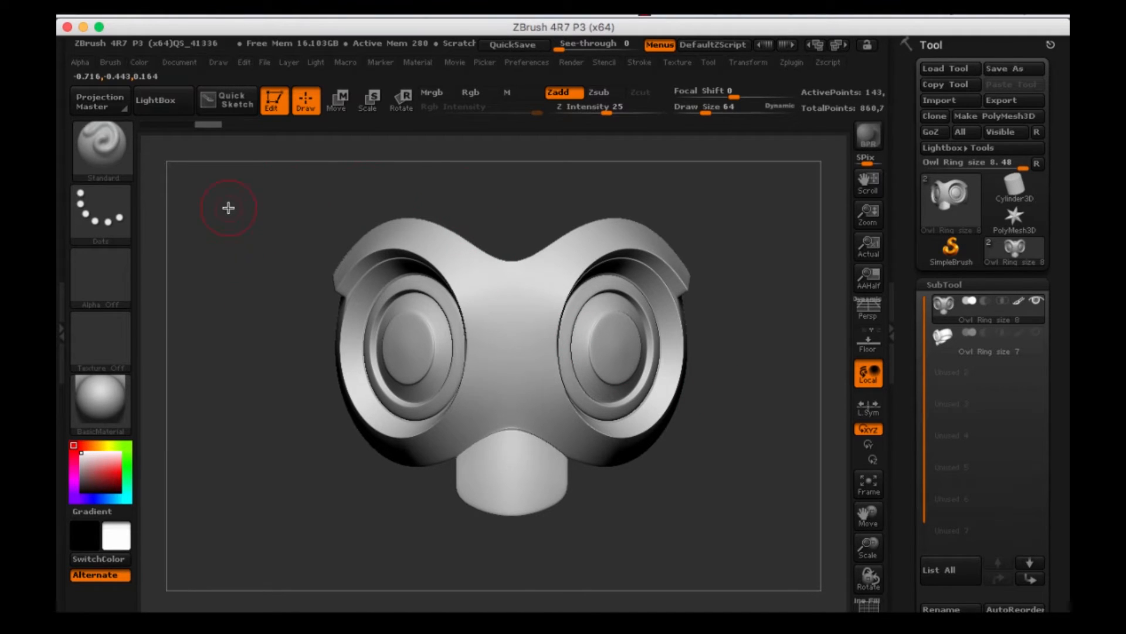
pyautogui.moveTo(254, 289)
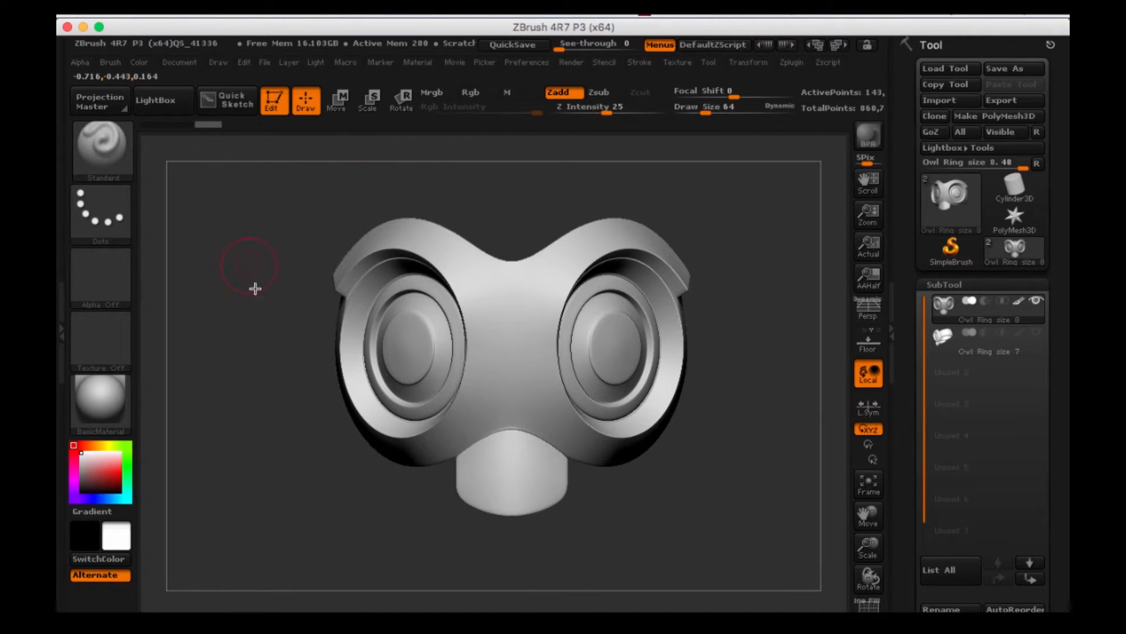
pyautogui.moveTo(257, 312)
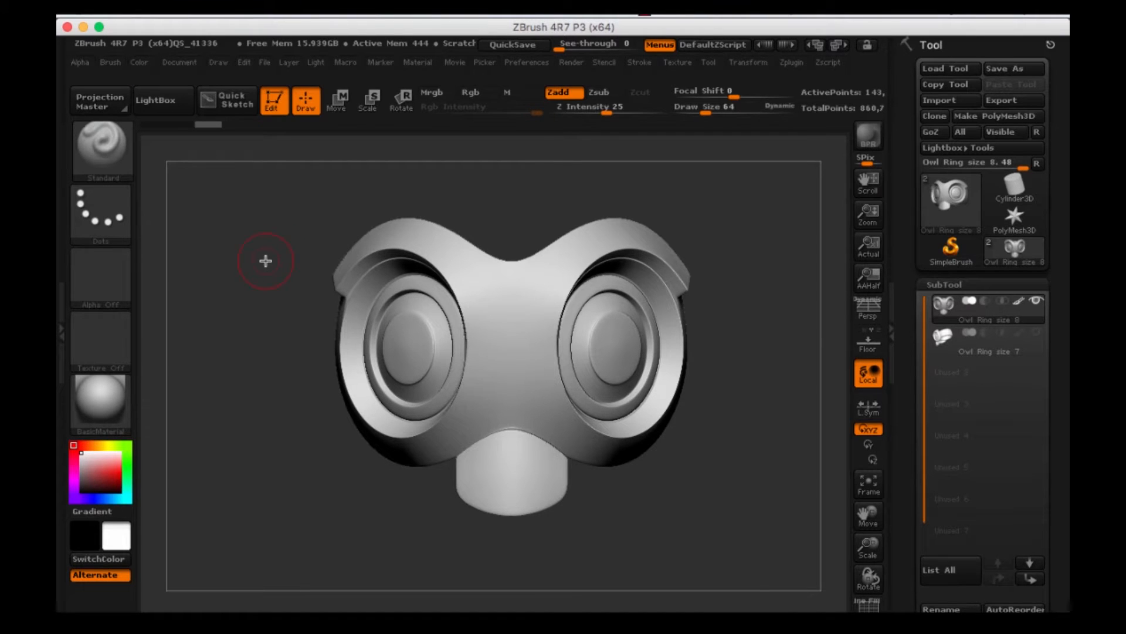
# Orbit the owl ring to a three-quarter view, then browse and close the Document and Light palettes
pyautogui.moveTo(265, 260); pyautogui.dragTo(260, 293)
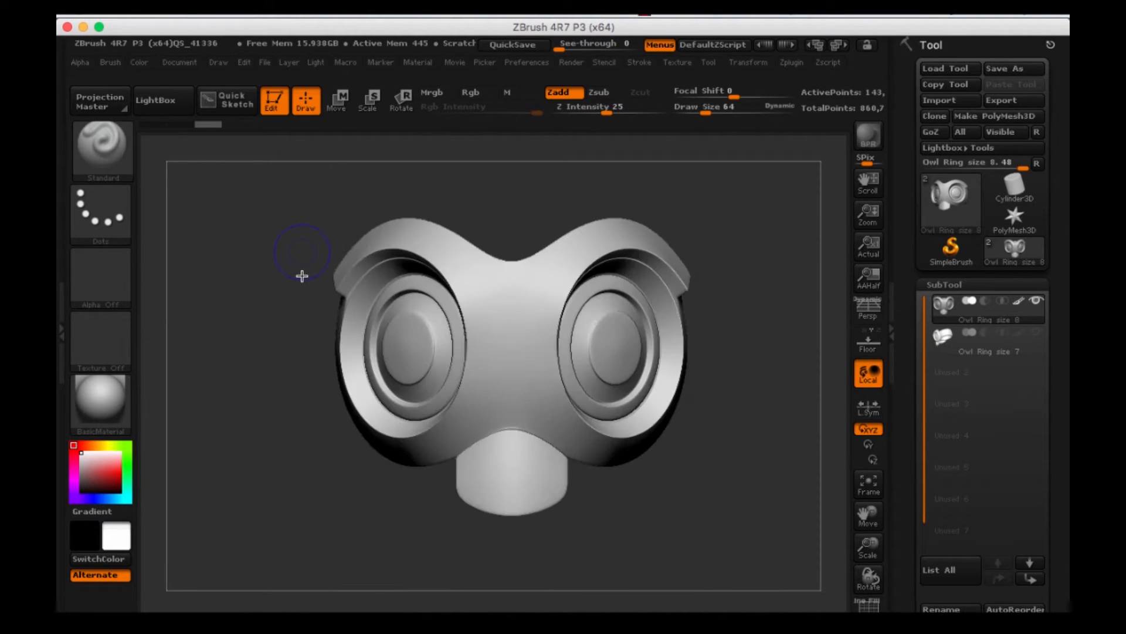
pyautogui.moveTo(302, 233)
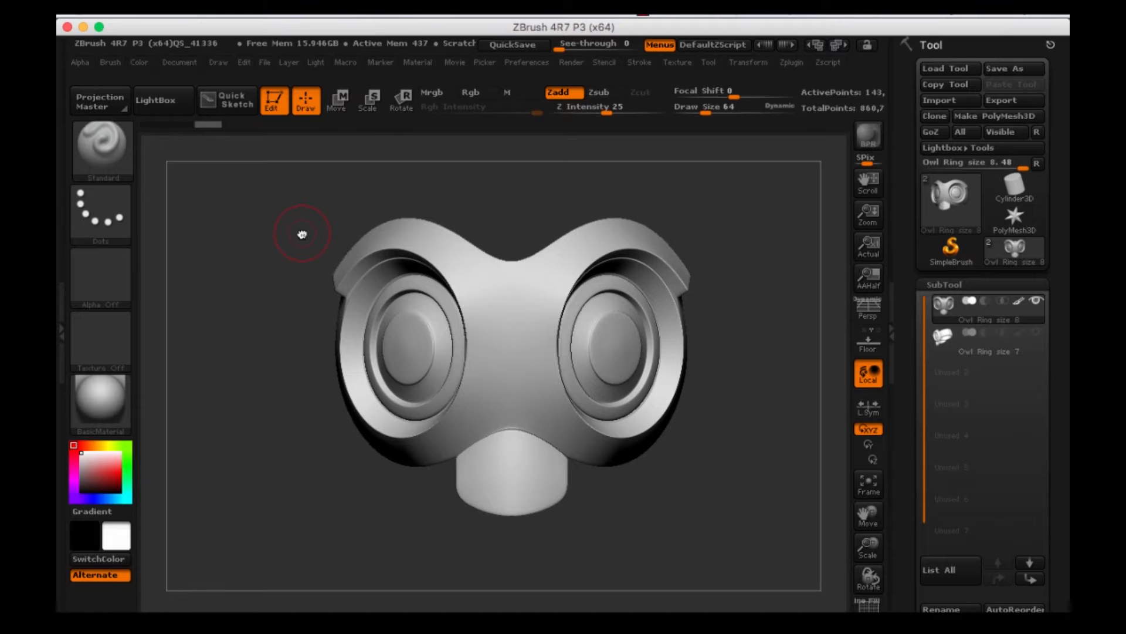
pyautogui.moveTo(248, 173)
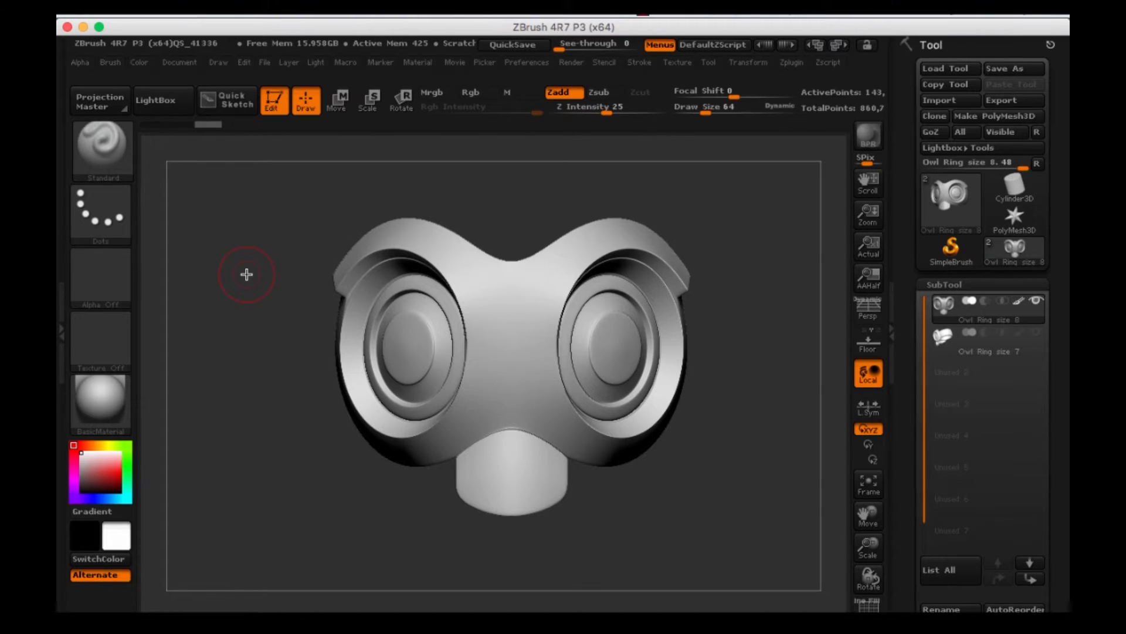
pyautogui.moveTo(241, 189)
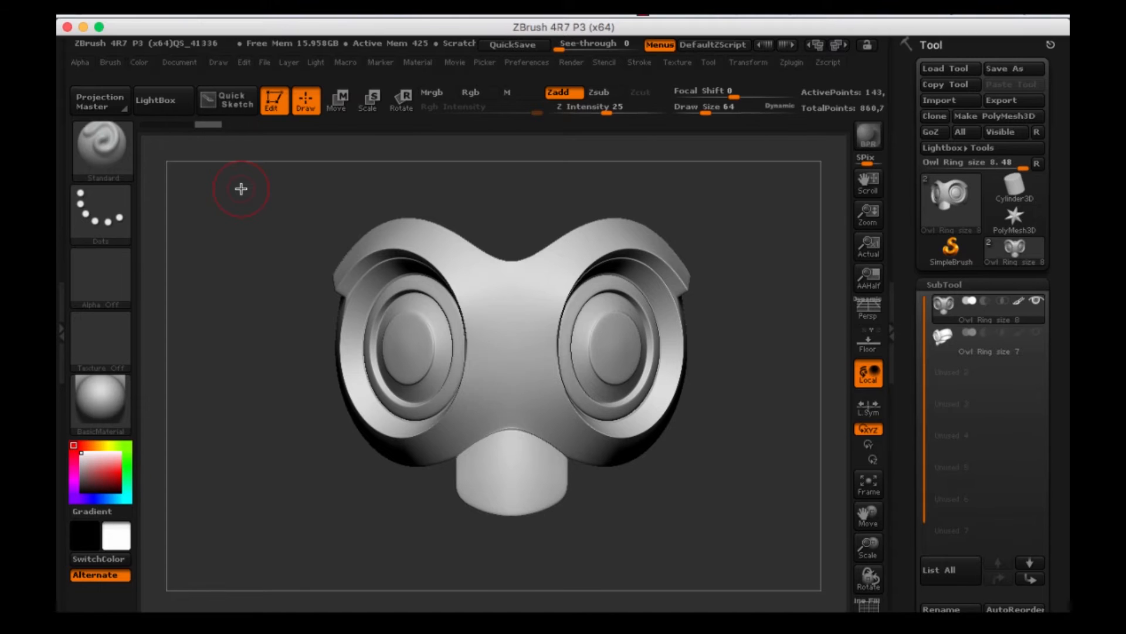
pyautogui.moveTo(451, 71)
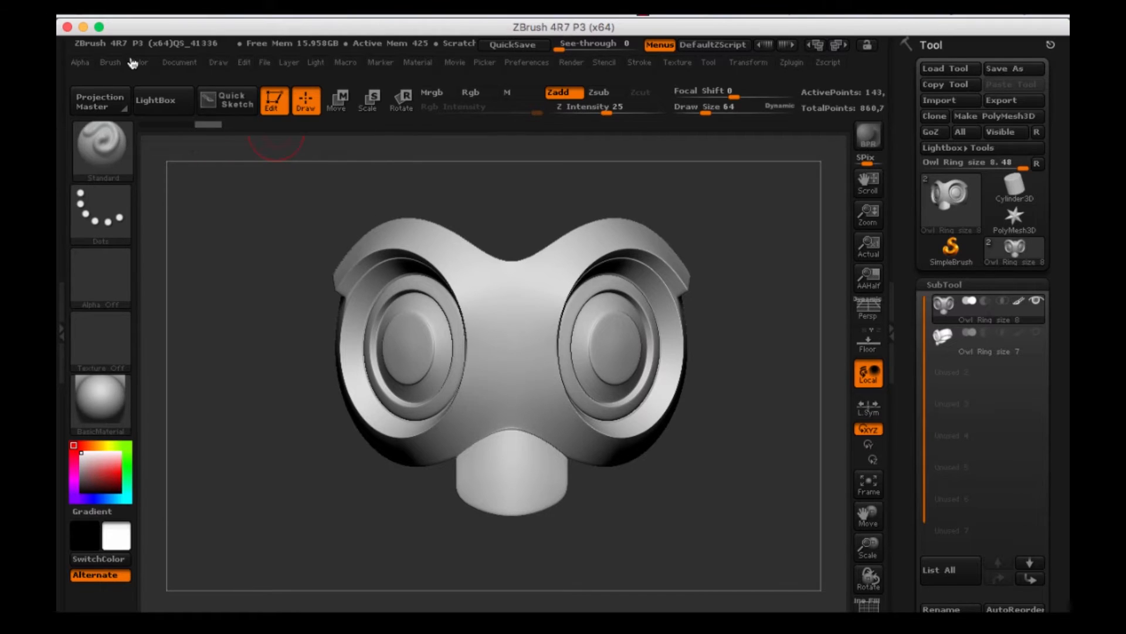
pyautogui.moveTo(260, 250)
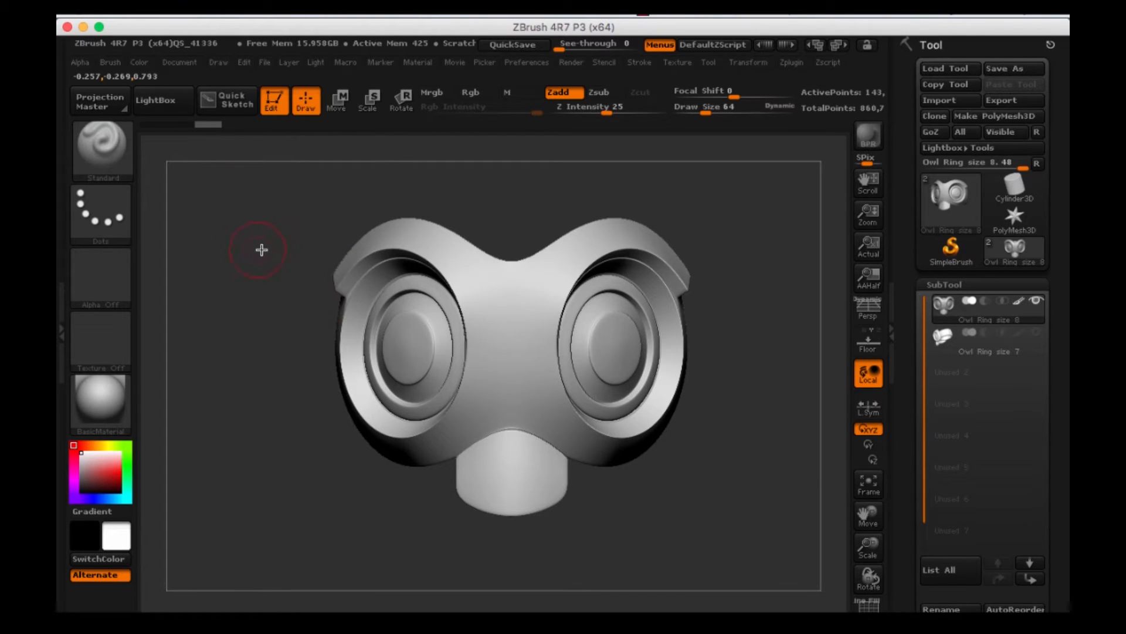
pyautogui.moveTo(200, 283)
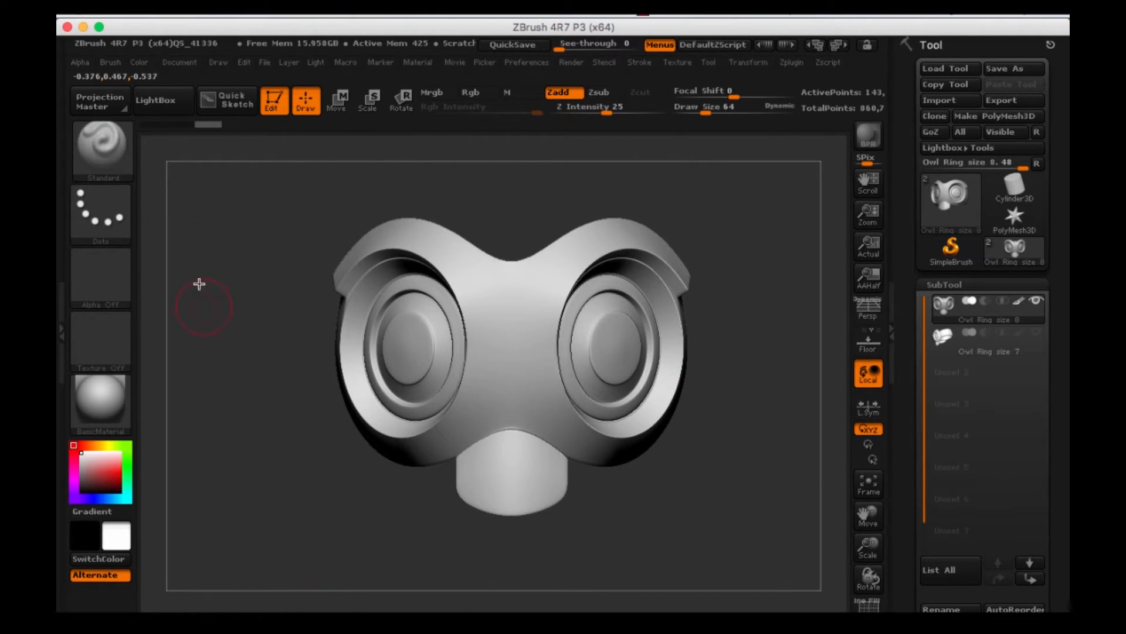
pyautogui.moveTo(265, 209)
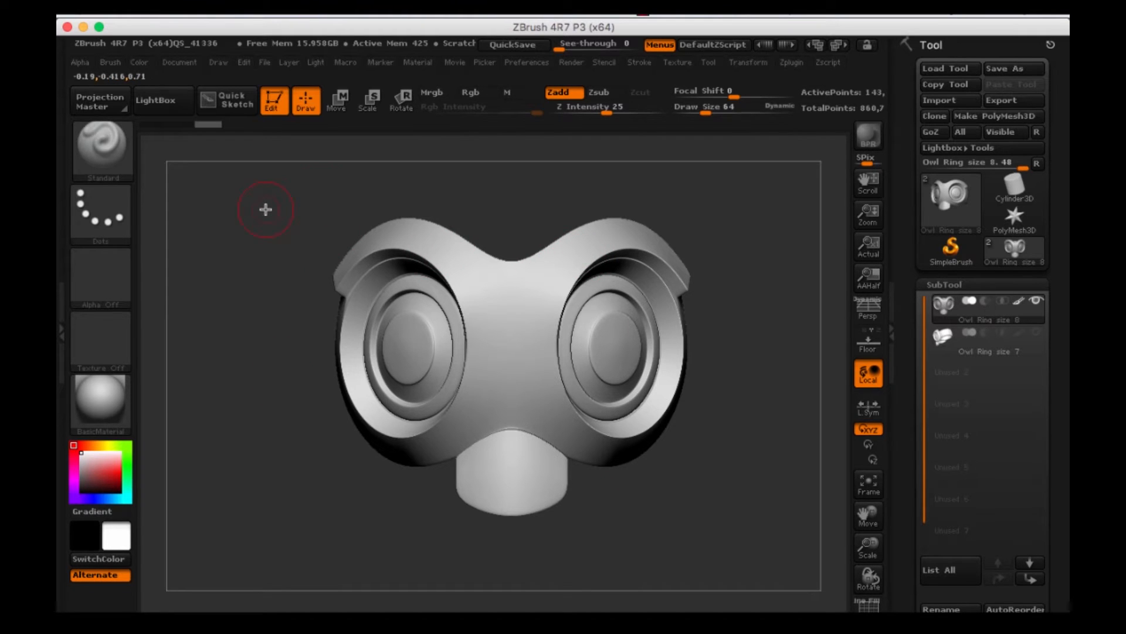
pyautogui.moveTo(265, 209); pyautogui.dragTo(279, 240)
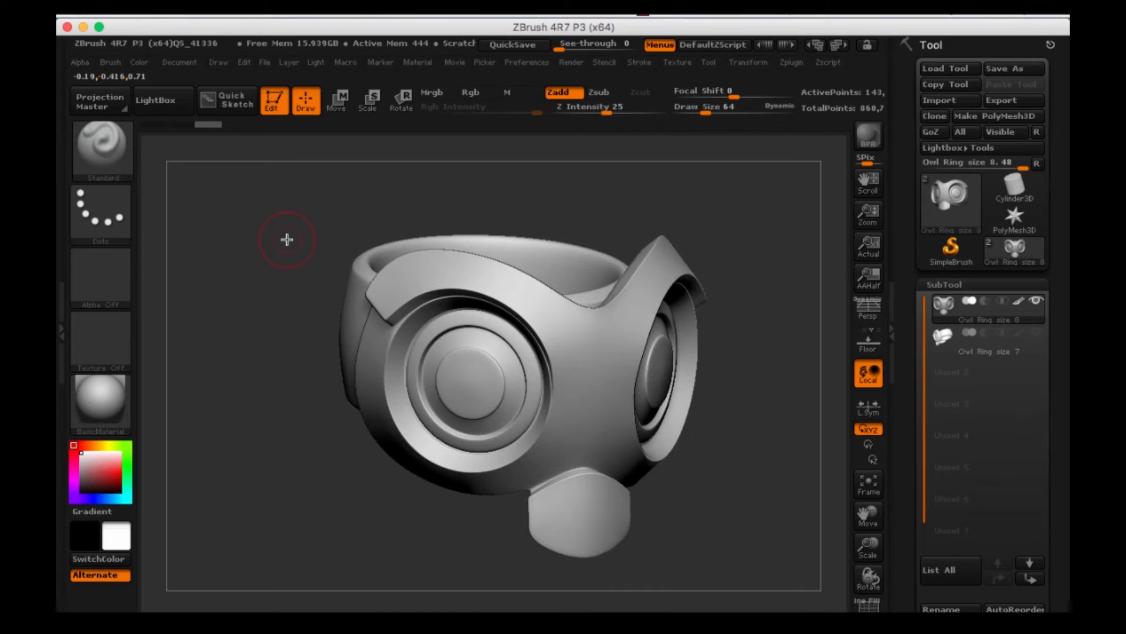
pyautogui.moveTo(164, 100)
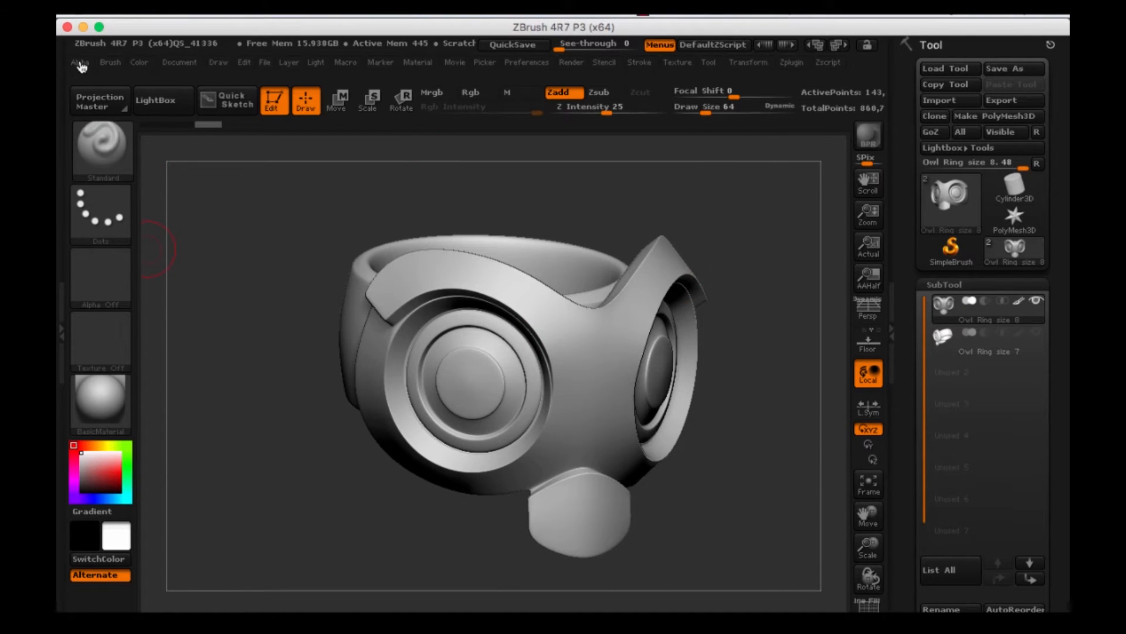
pyautogui.click(178, 63)
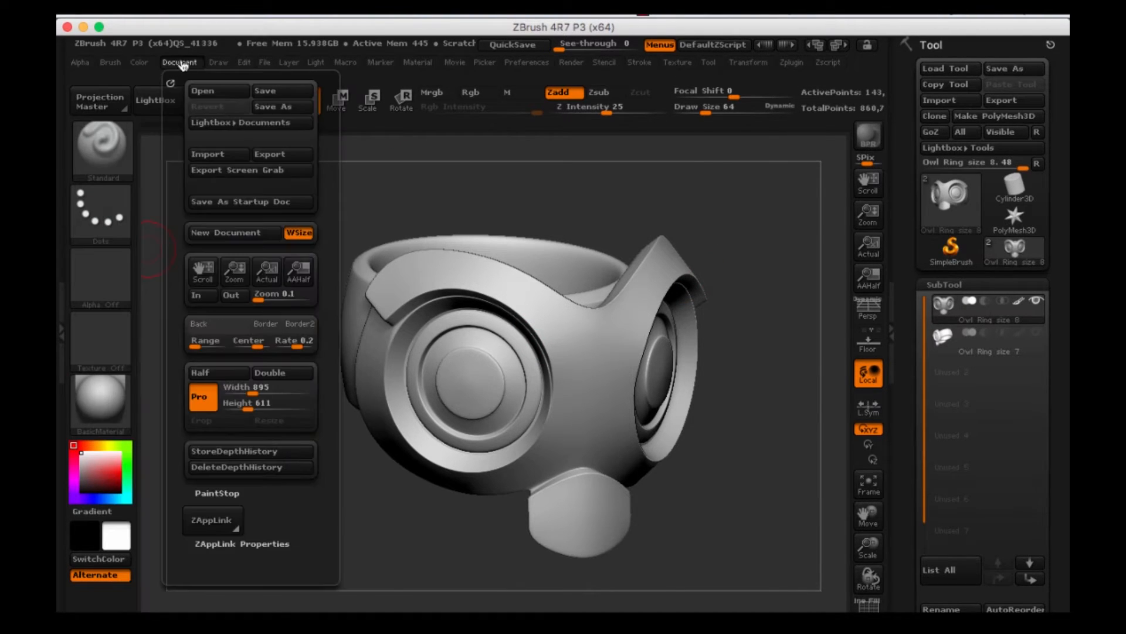
pyautogui.click(319, 62)
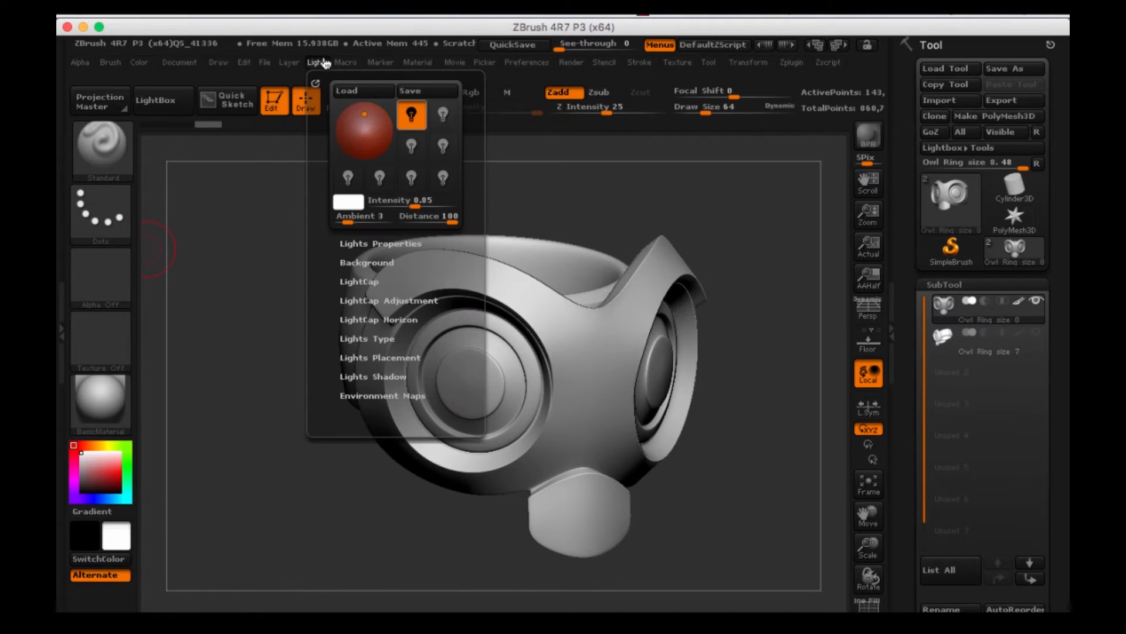
pyautogui.click(110, 63)
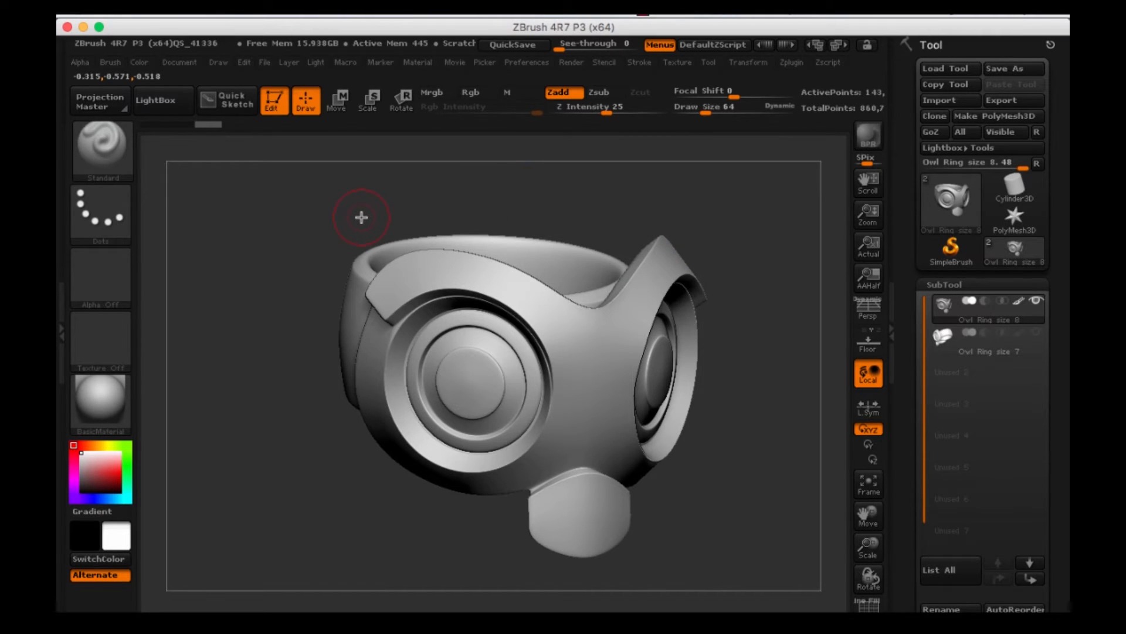
pyautogui.moveTo(240, 250)
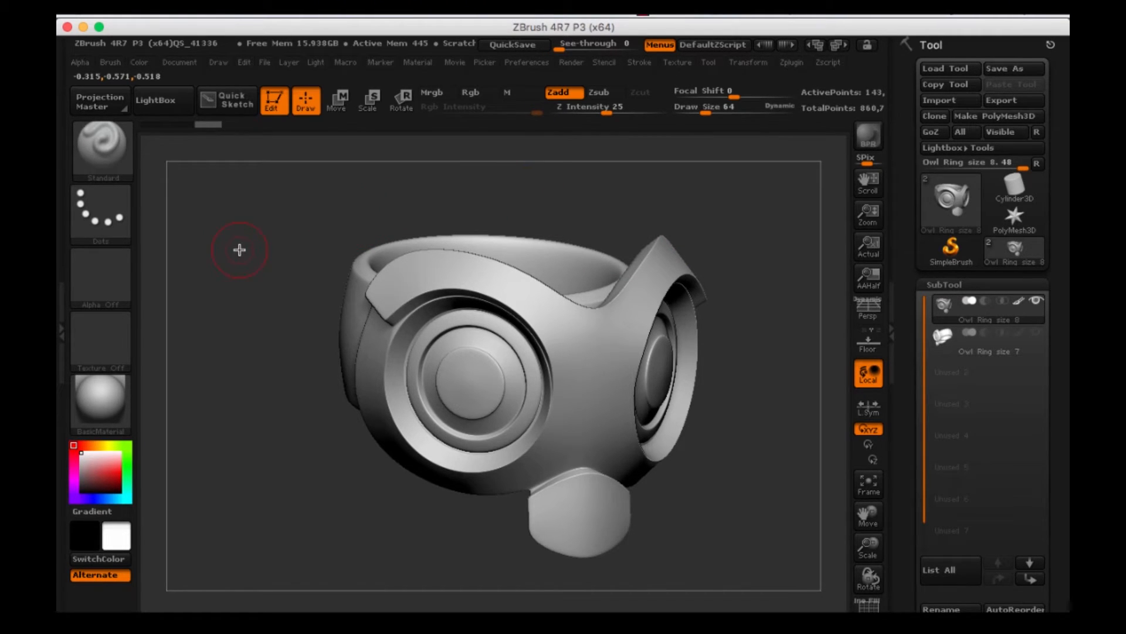
pyautogui.moveTo(767, 177)
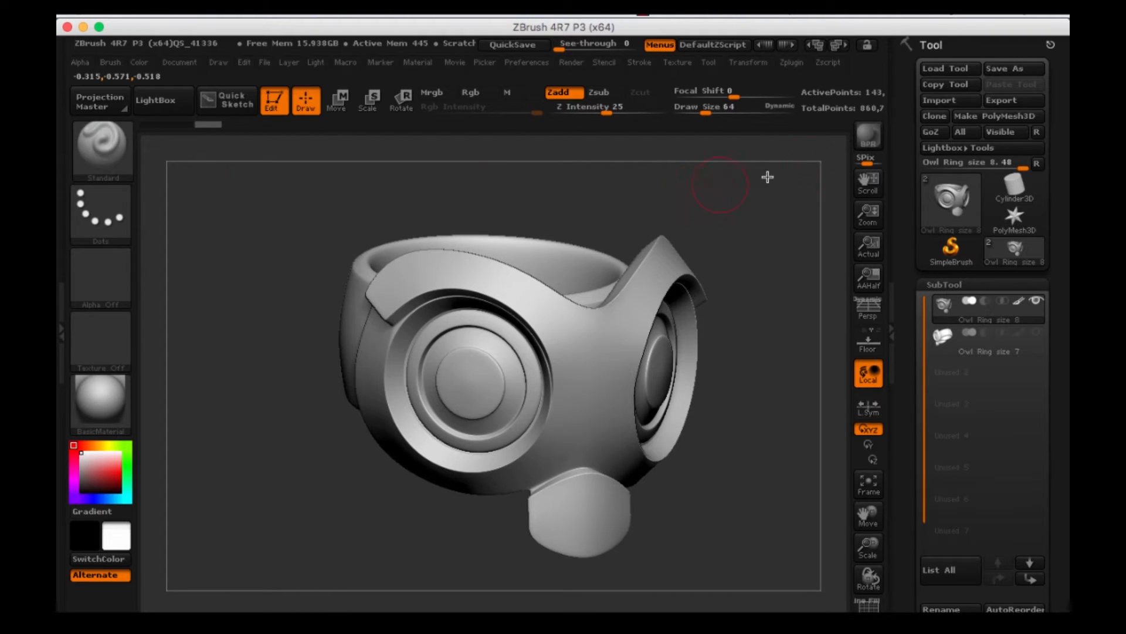
pyautogui.moveTo(887, 192)
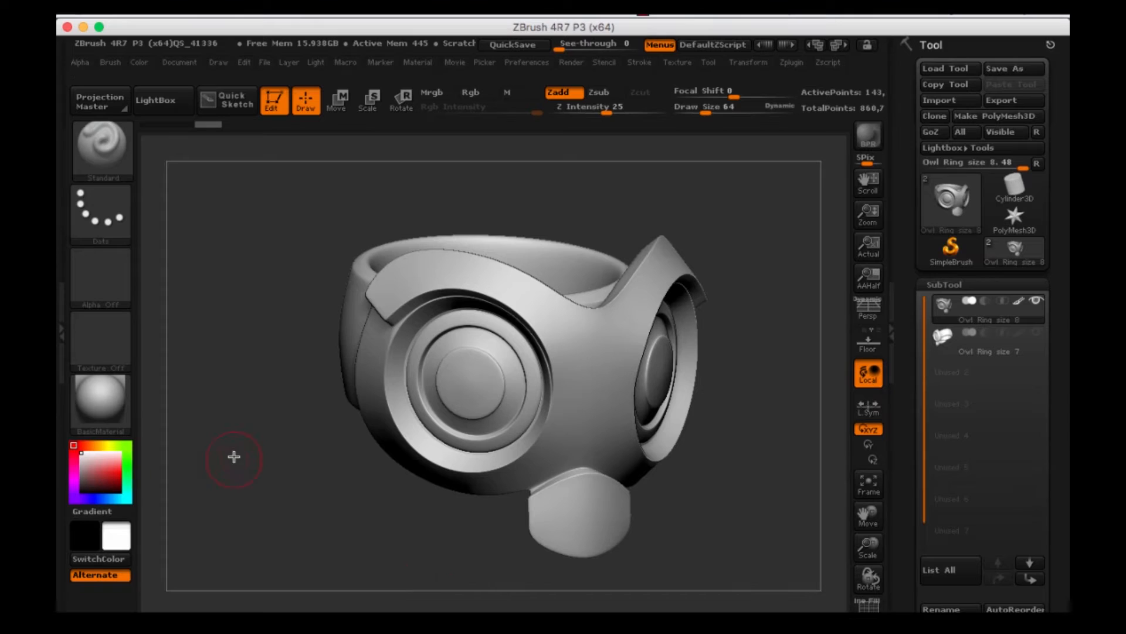
pyautogui.moveTo(60, 321)
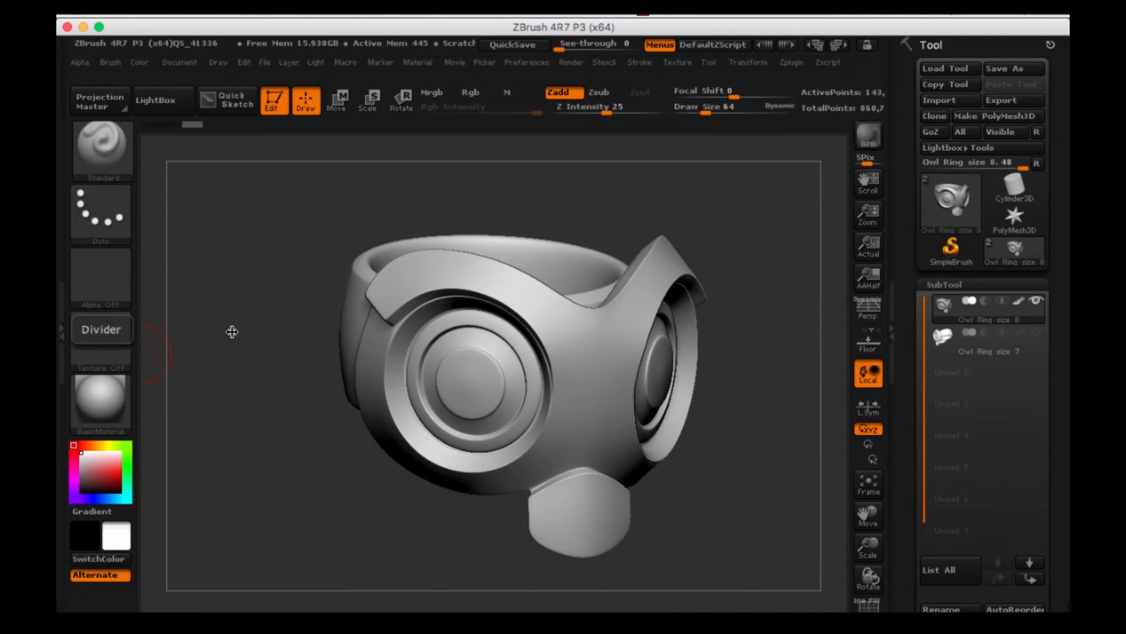
pyautogui.moveTo(897, 318)
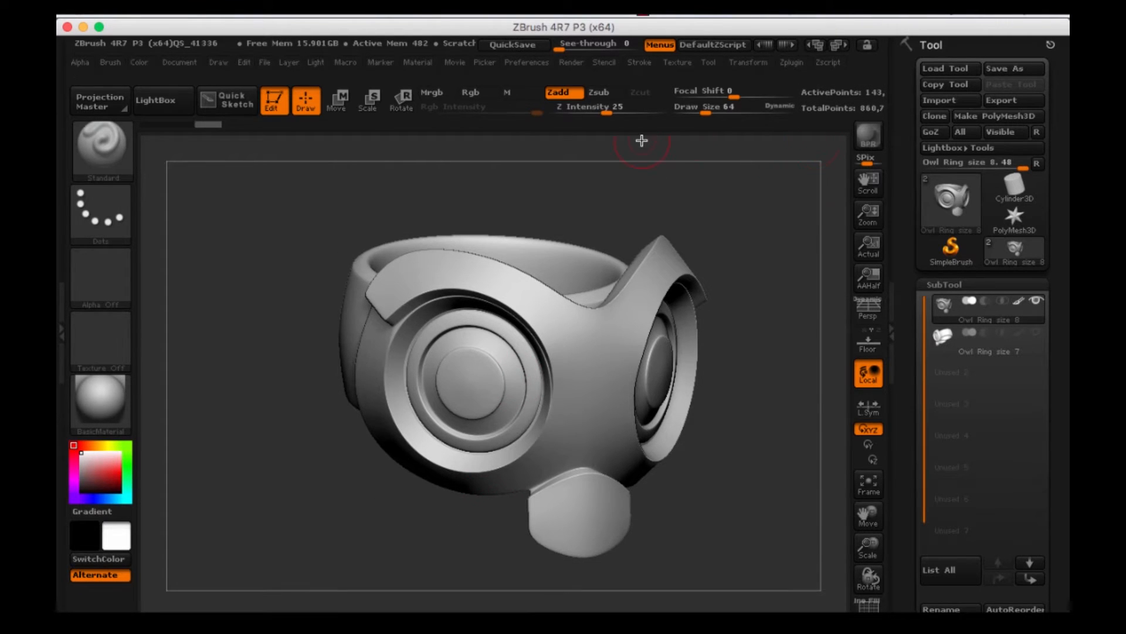
pyautogui.moveTo(219, 65)
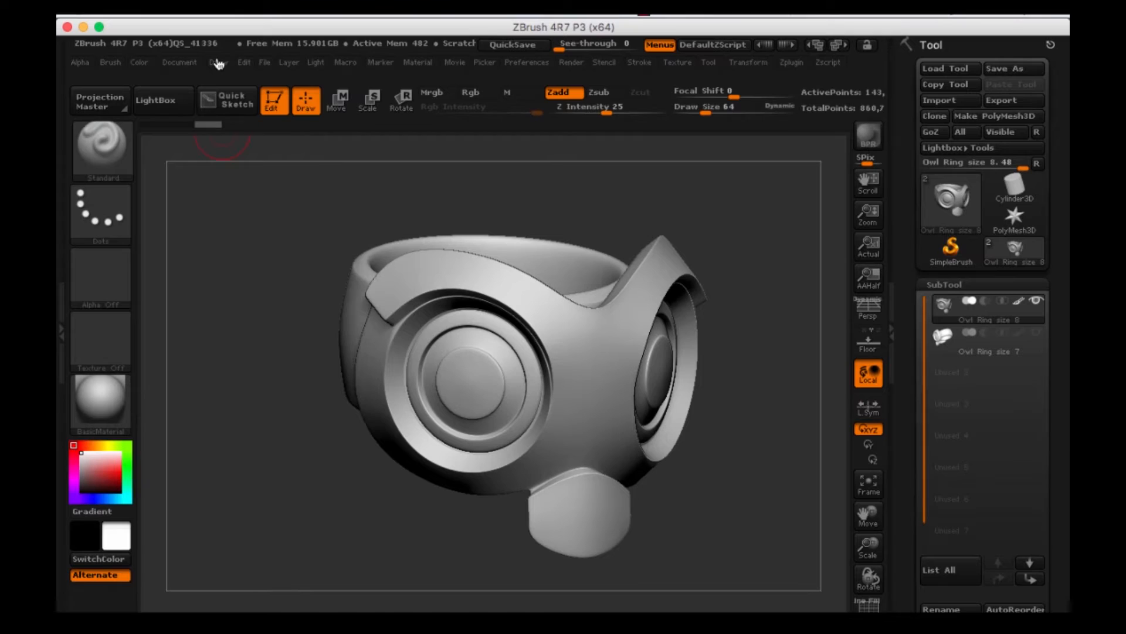
# Browse the Draw and Document palettes, preview the canvas at AAHalf, then restore Actual size
pyautogui.click(218, 63)
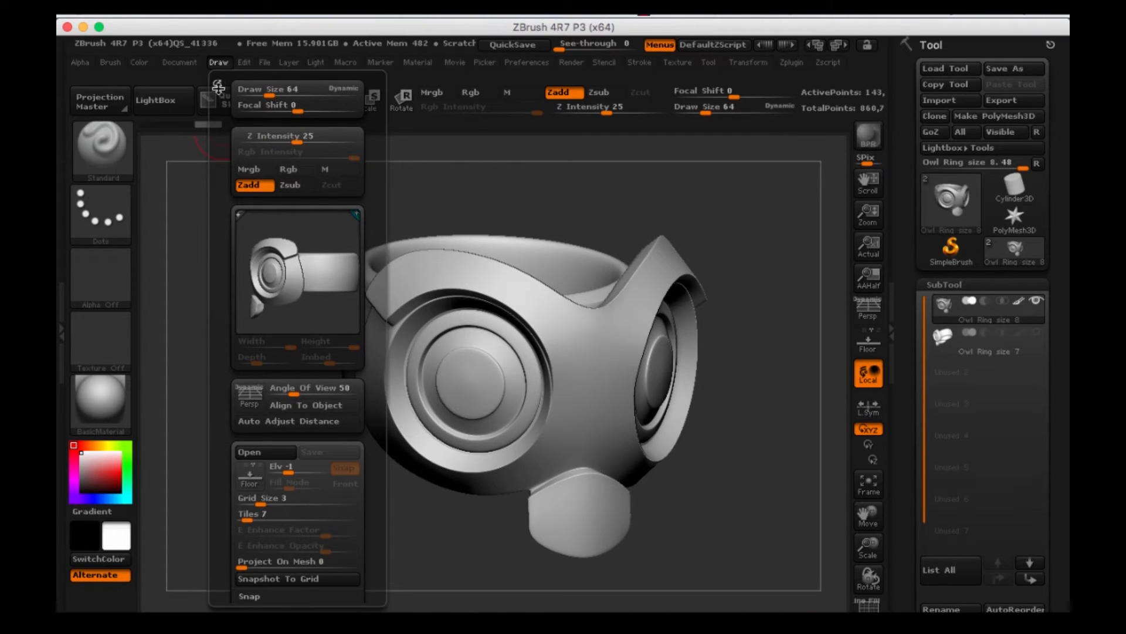
pyautogui.moveTo(216, 81)
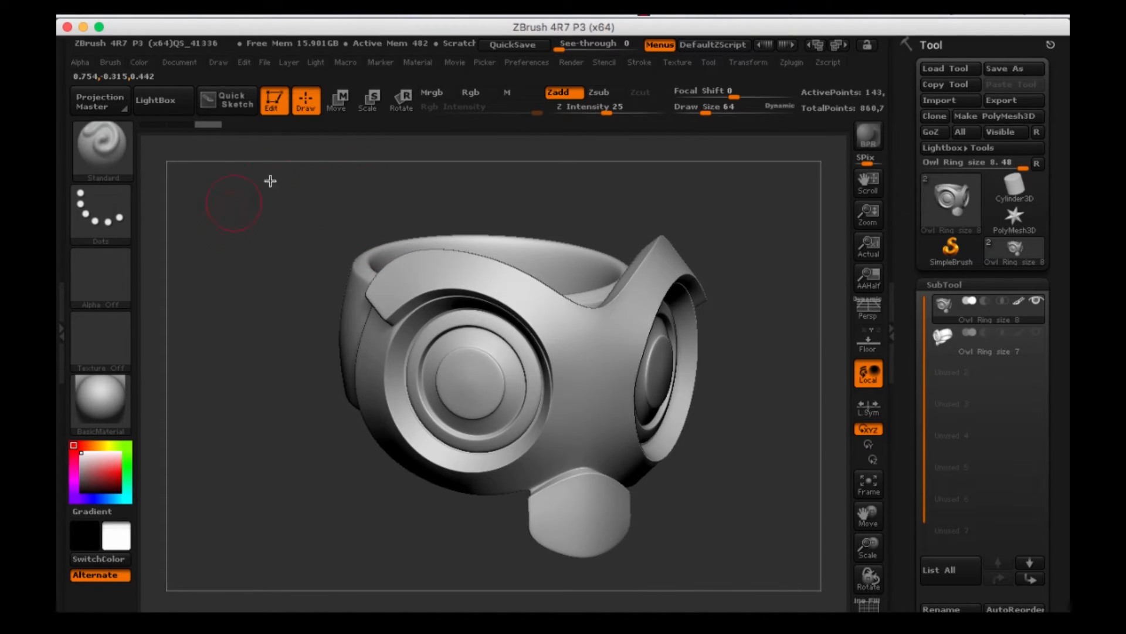
pyautogui.moveTo(227, 99)
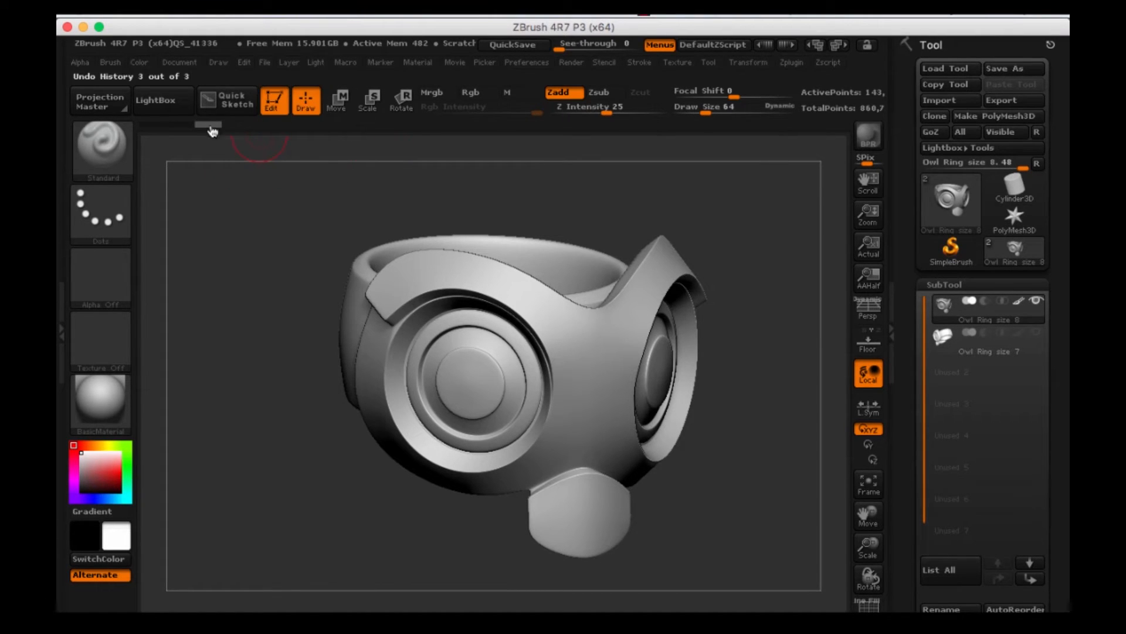
pyautogui.moveTo(401, 101)
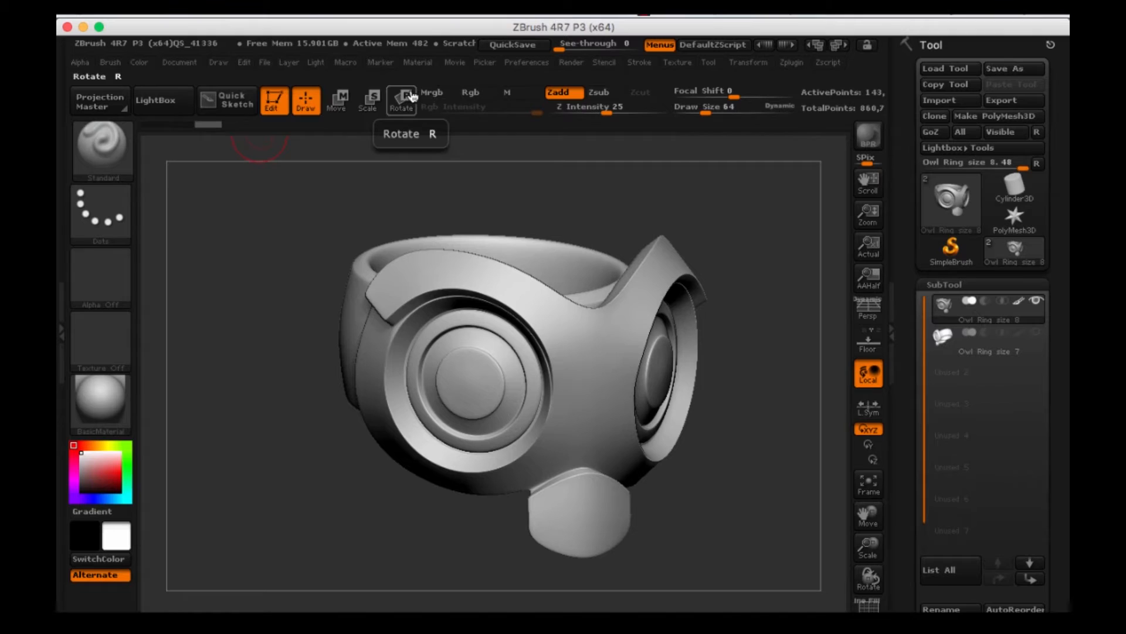
pyautogui.moveTo(521, 94)
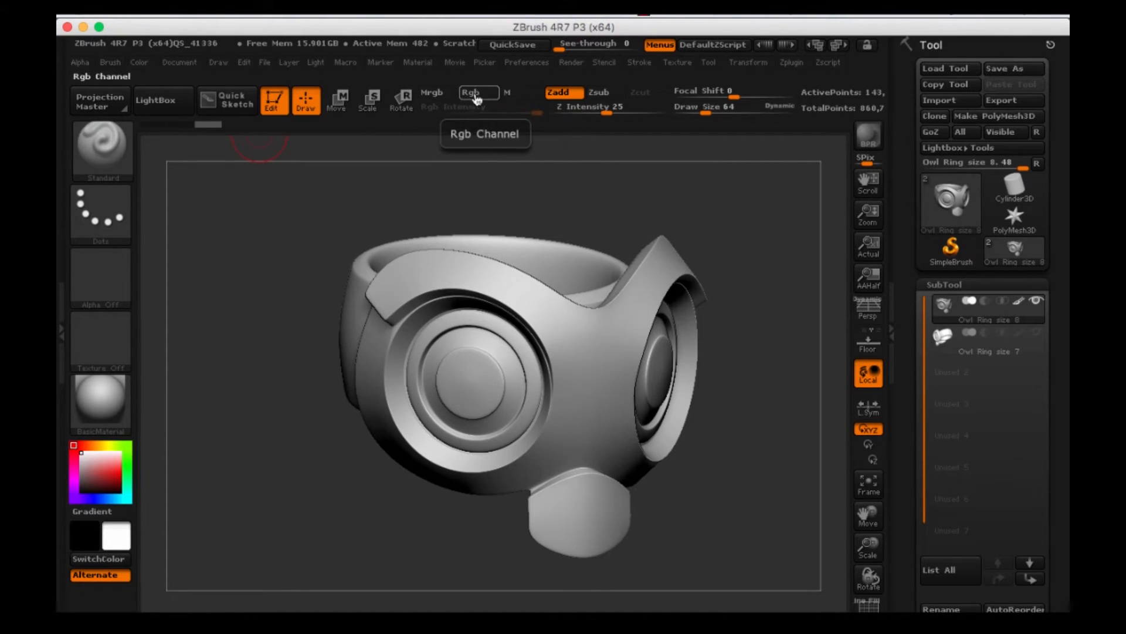
pyautogui.moveTo(718, 91)
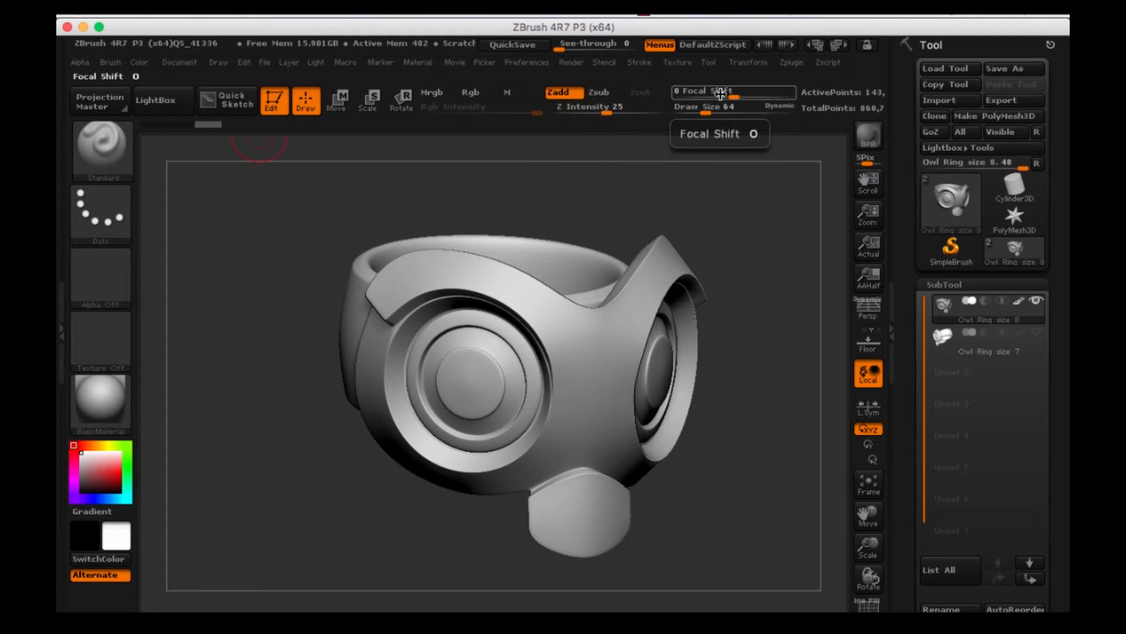
pyautogui.moveTo(607, 107)
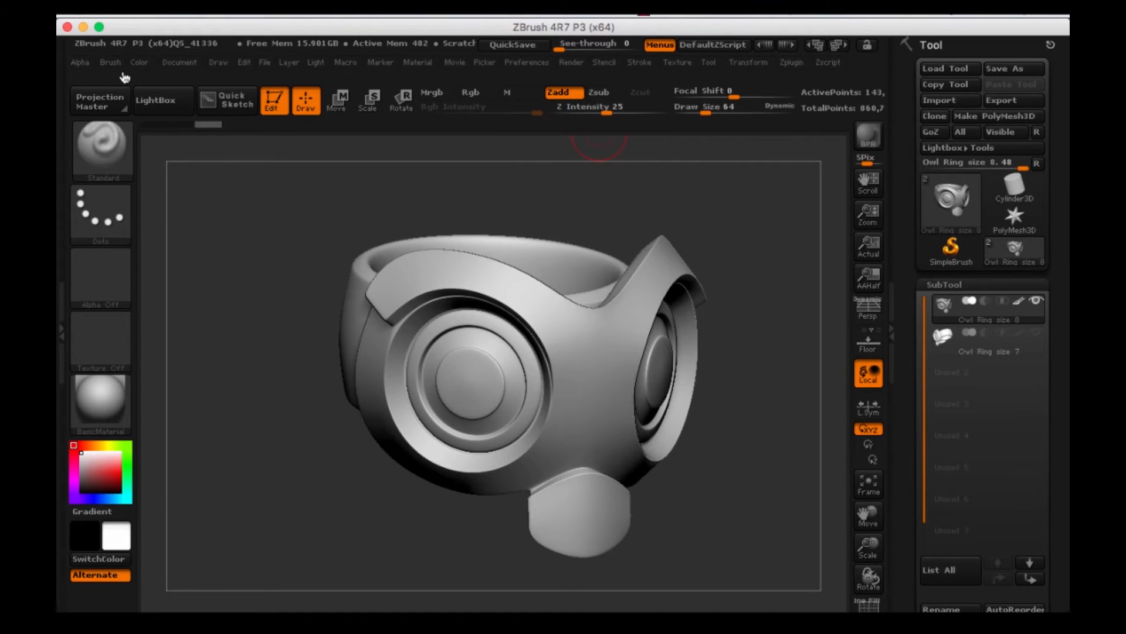
pyautogui.click(178, 62)
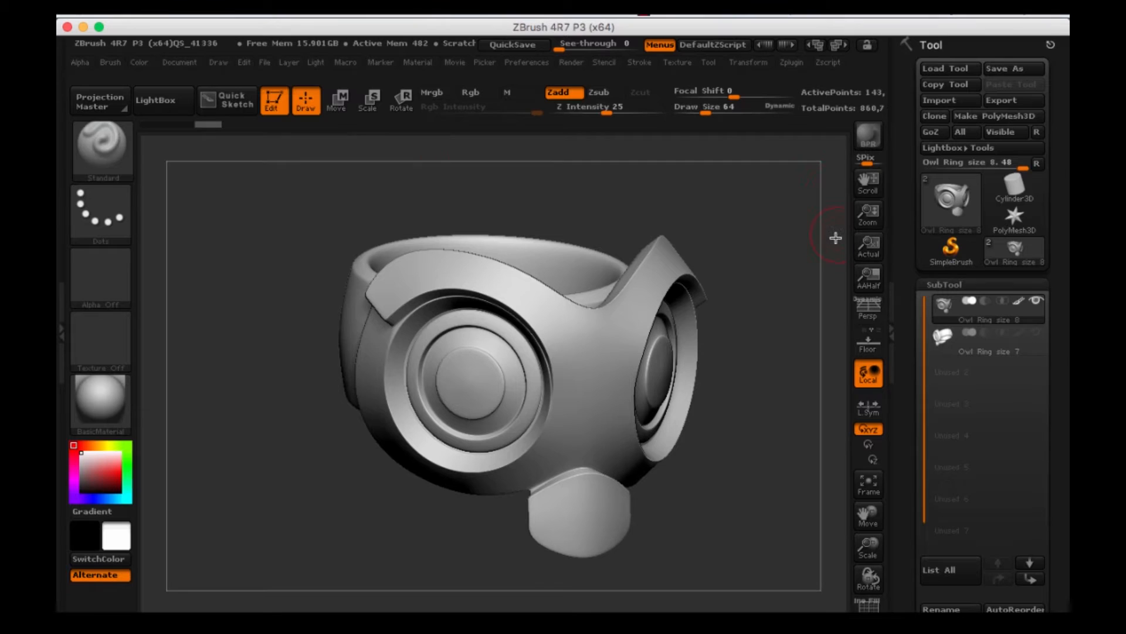
pyautogui.moveTo(868, 214)
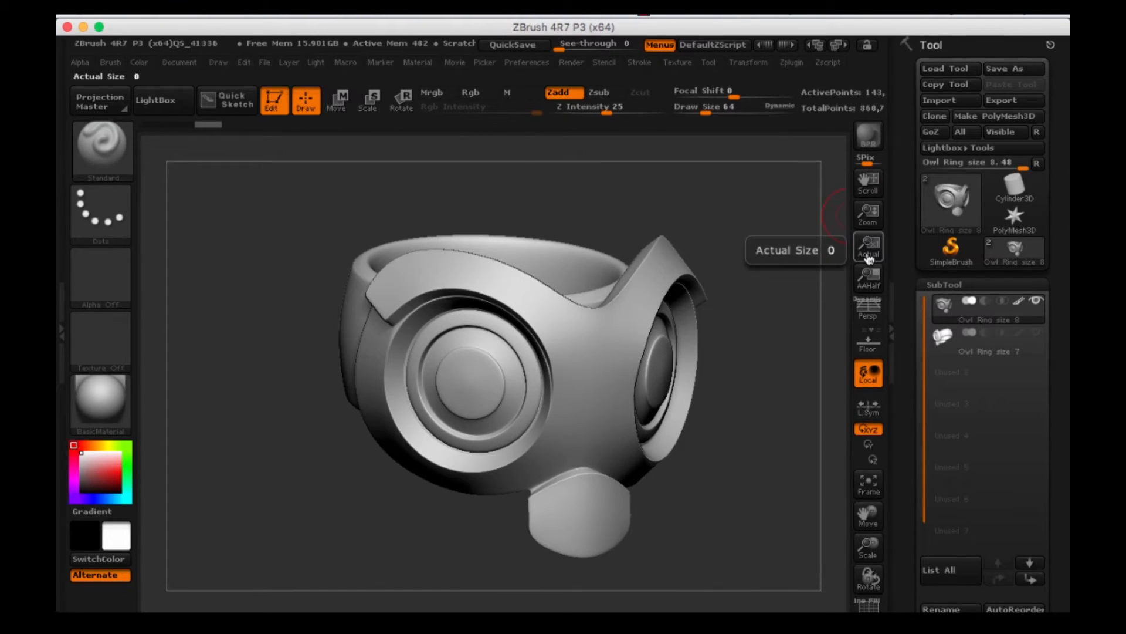
pyautogui.click(868, 279)
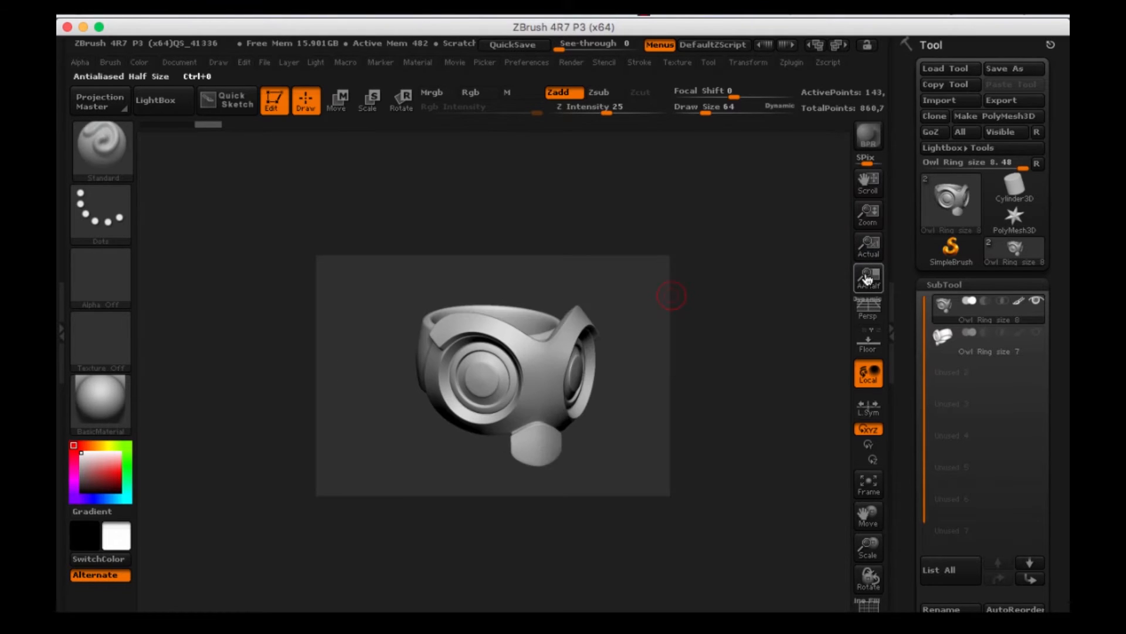
pyautogui.click(868, 245)
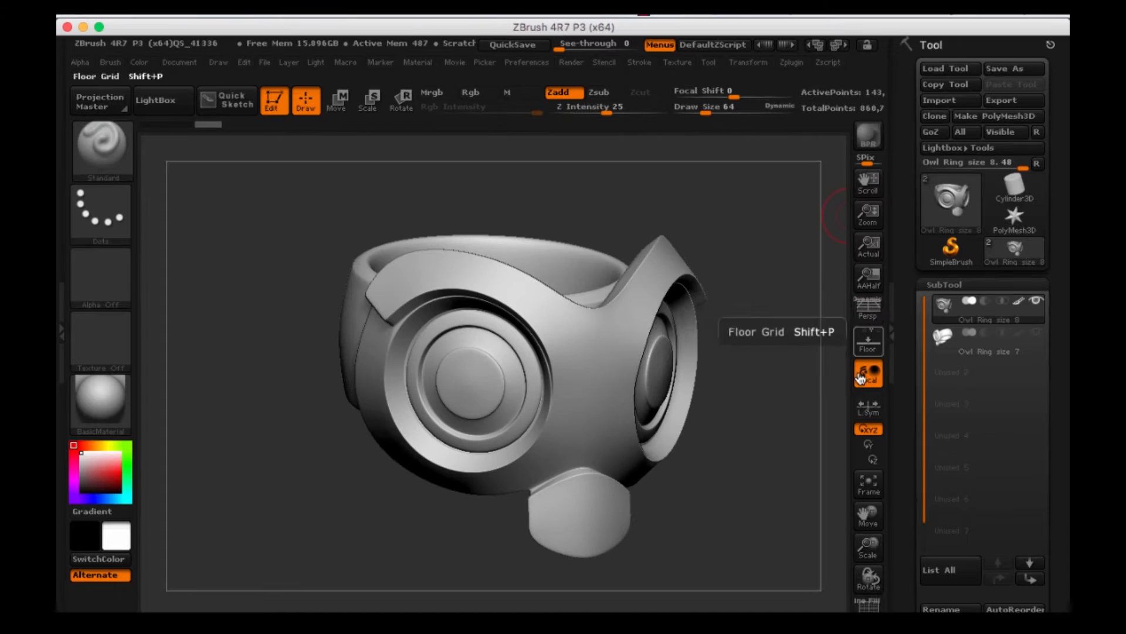
pyautogui.click(868, 342)
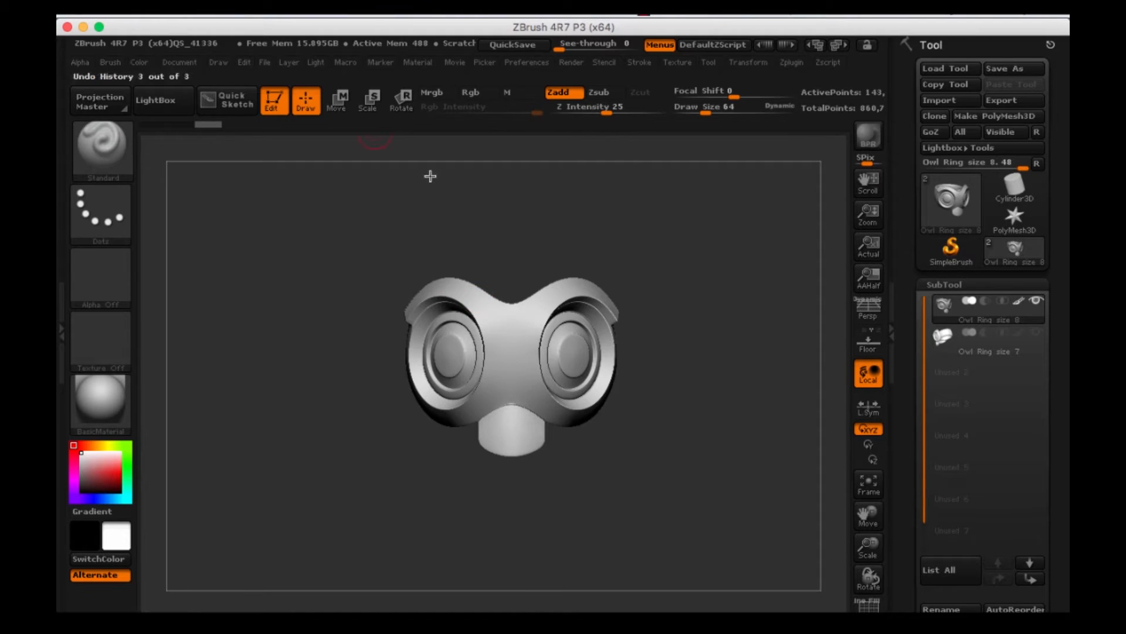
pyautogui.moveTo(361, 263)
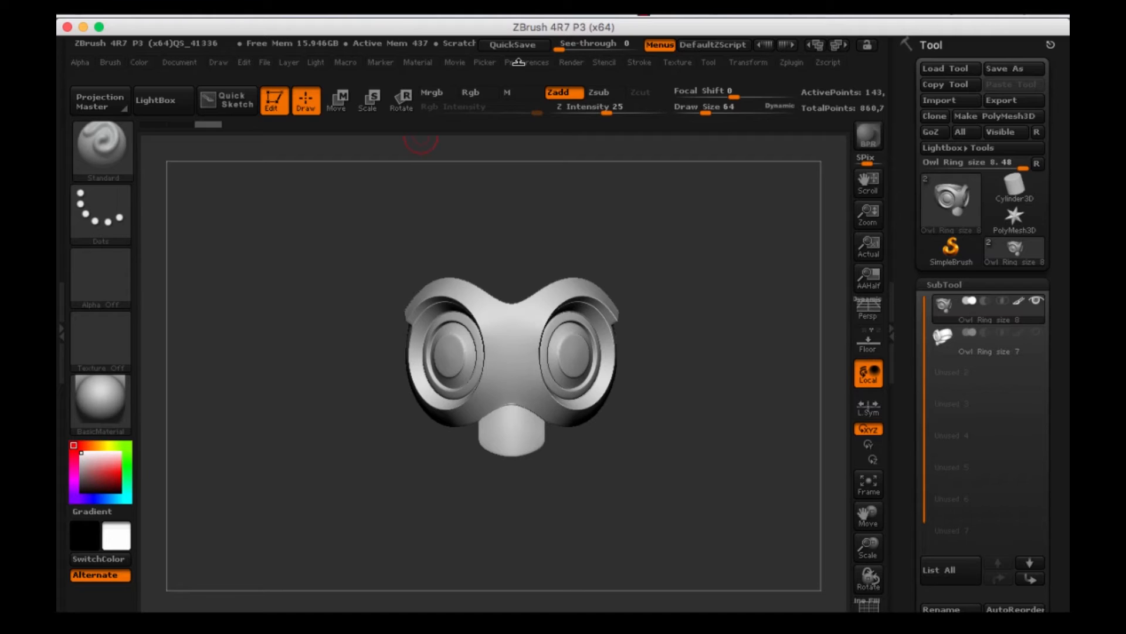
# Bring up the Preferences palette listing Config, Hotkeys, Interface and Custom UI
pyautogui.click(528, 62)
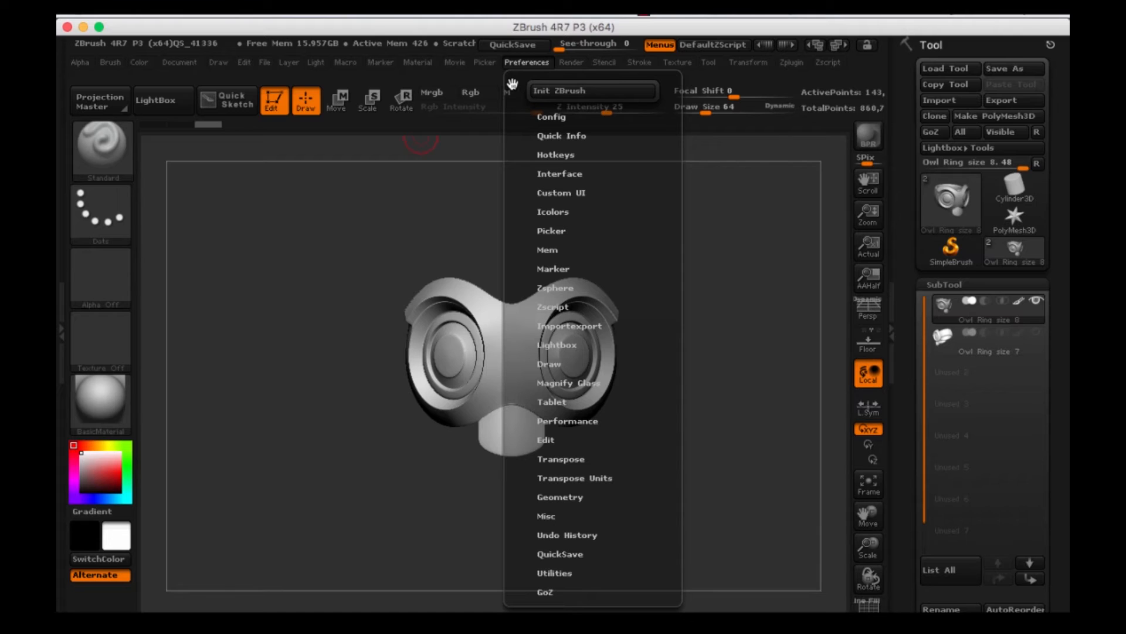
# Dock the Preferences palette into the right tray with Config expanded
pyautogui.click(527, 62)
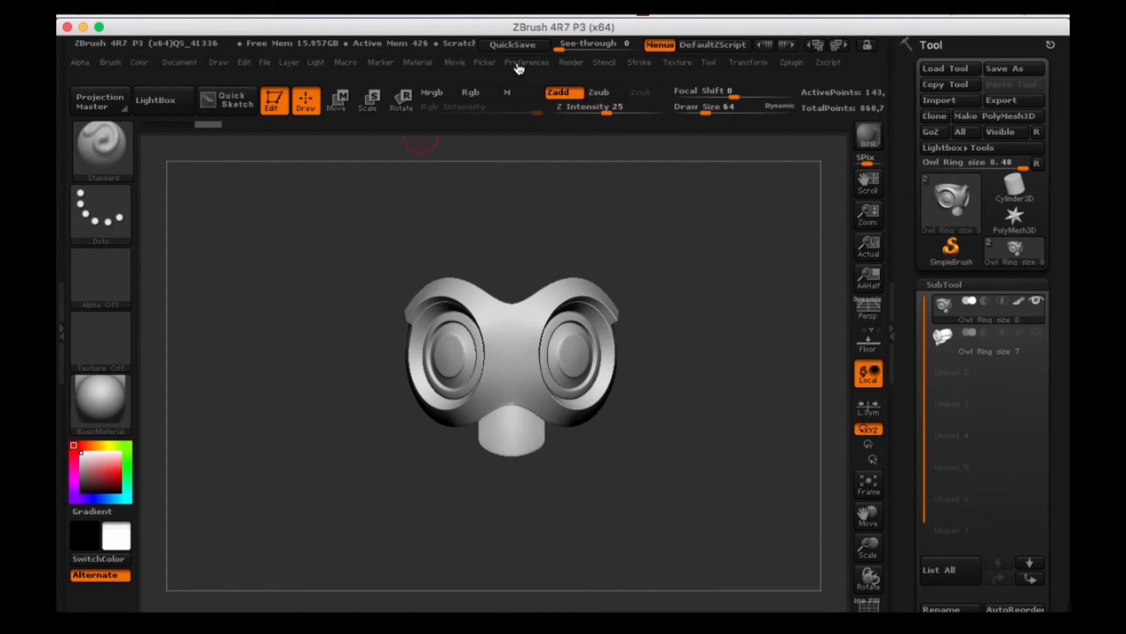
pyautogui.click(527, 62)
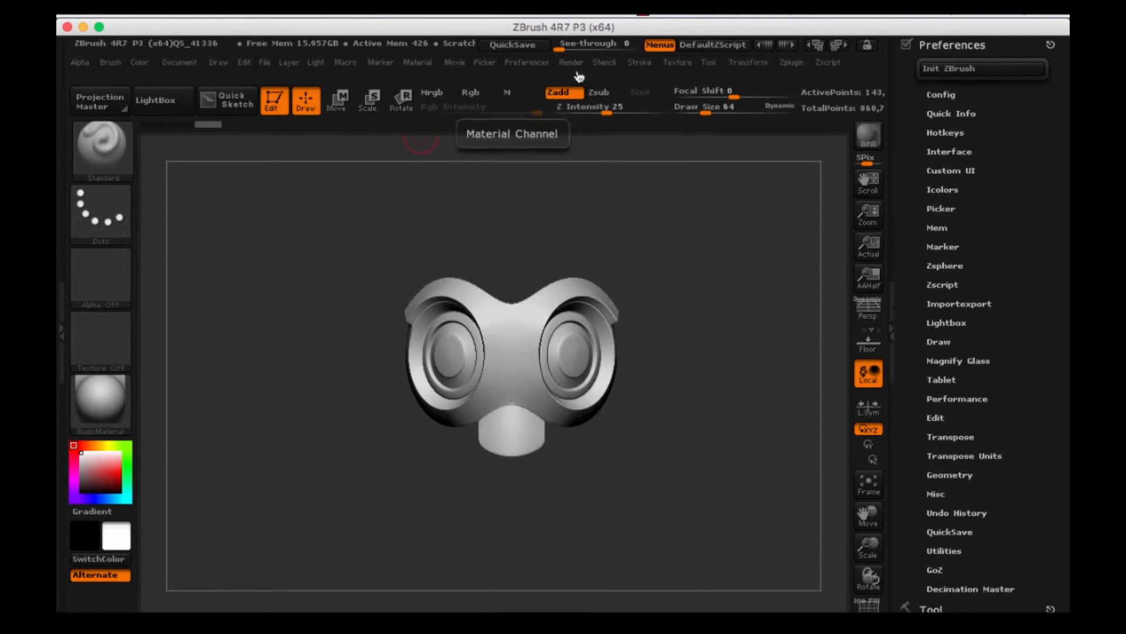
pyautogui.moveTo(917, 196)
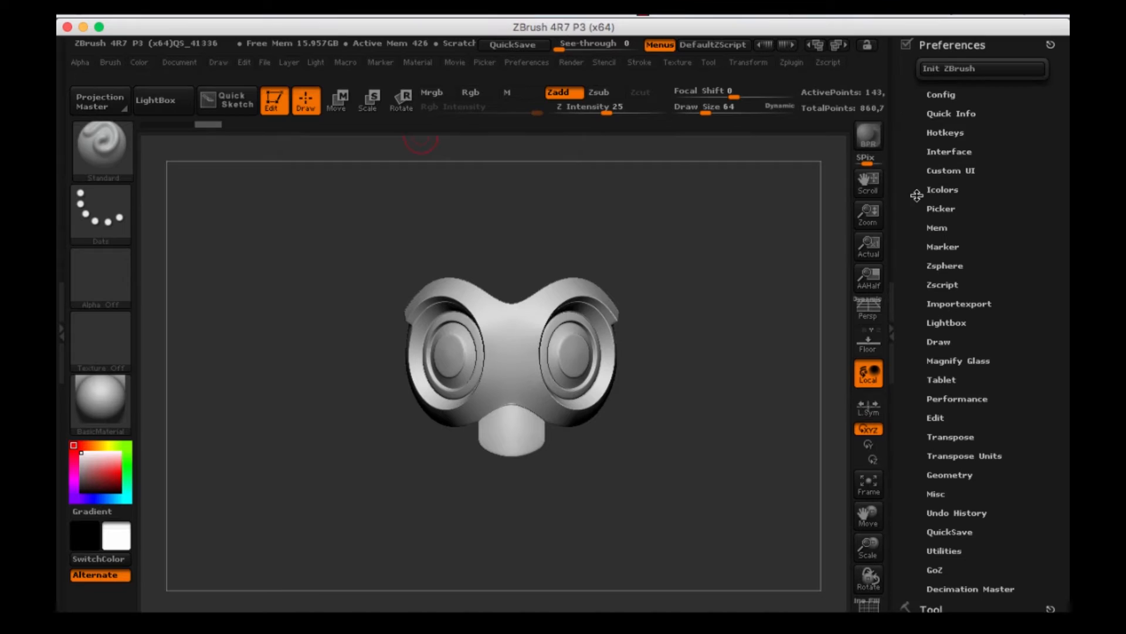
pyautogui.moveTo(916, 147)
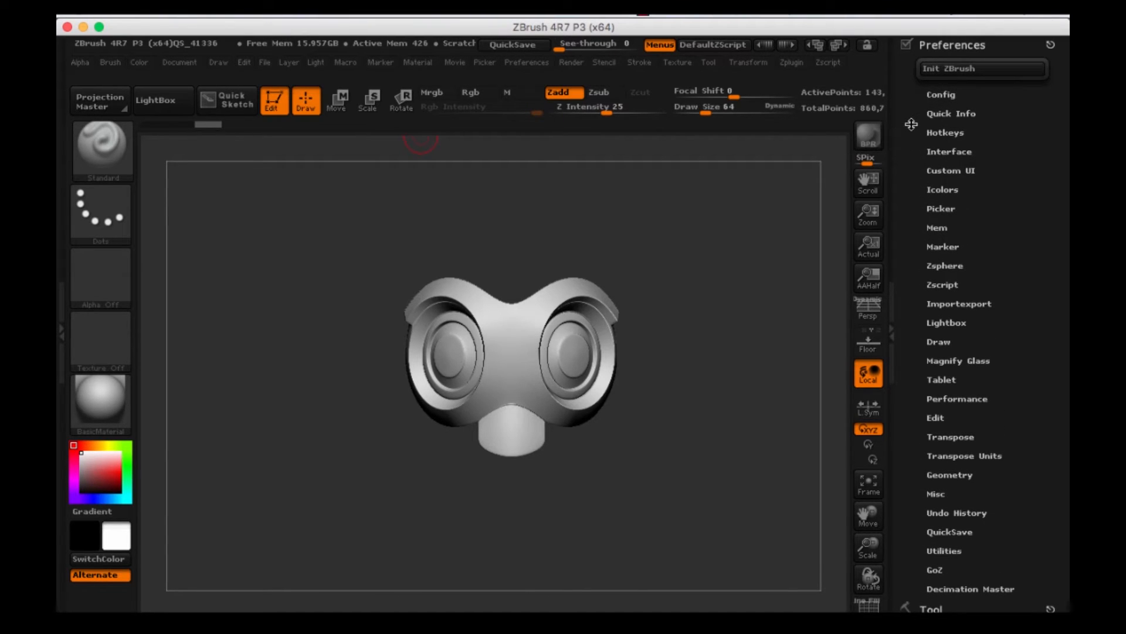
pyautogui.moveTo(911, 108)
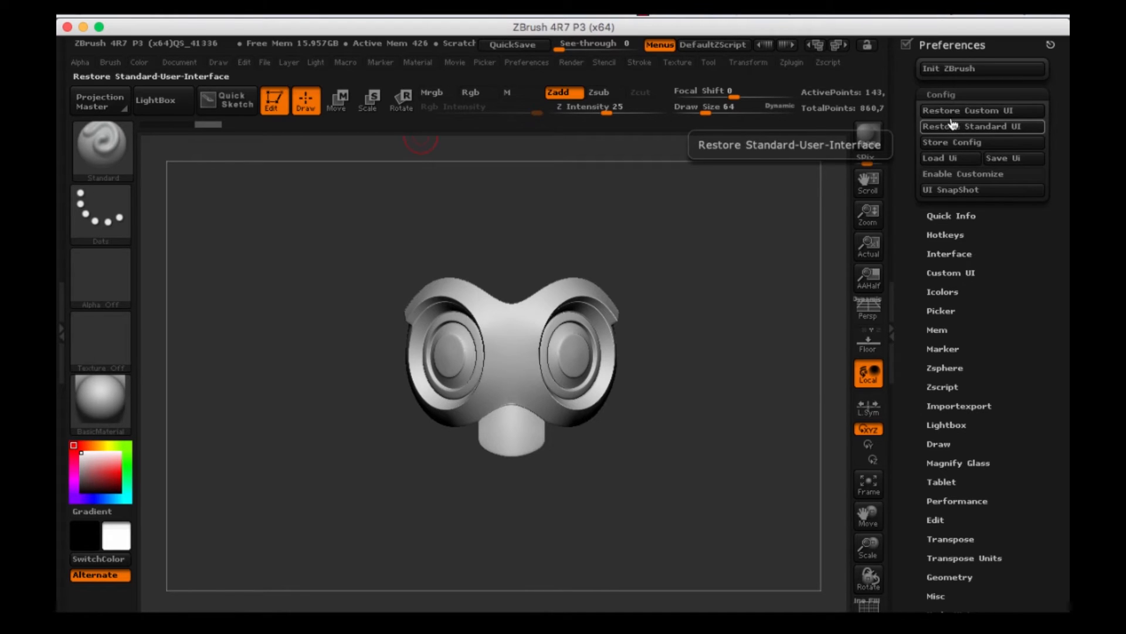
pyautogui.moveTo(947, 135)
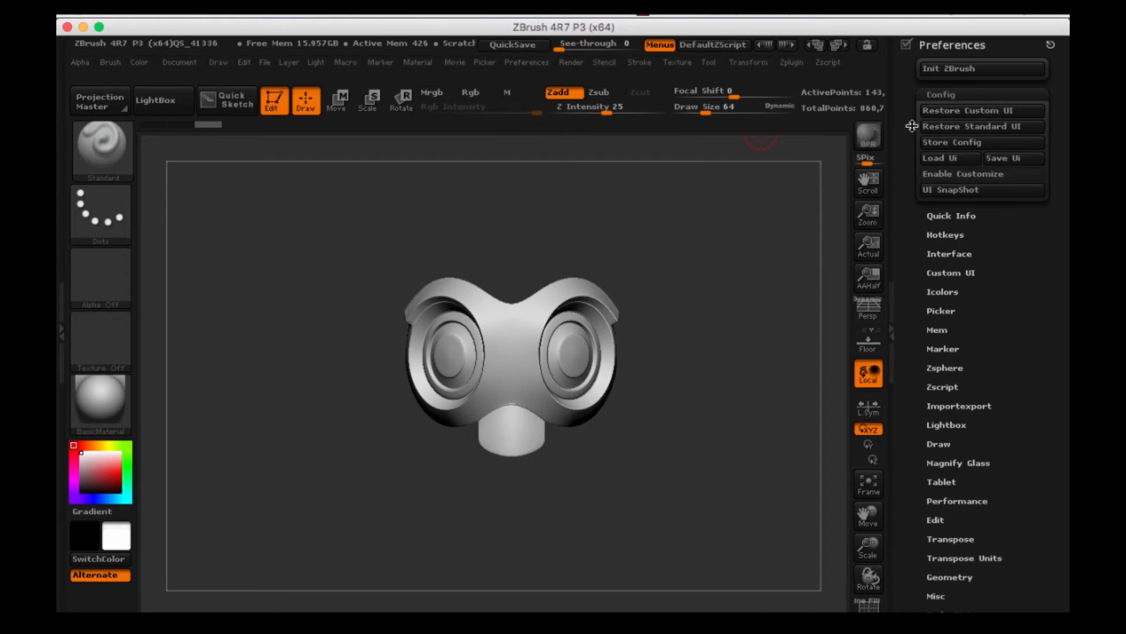
pyautogui.moveTo(949, 159)
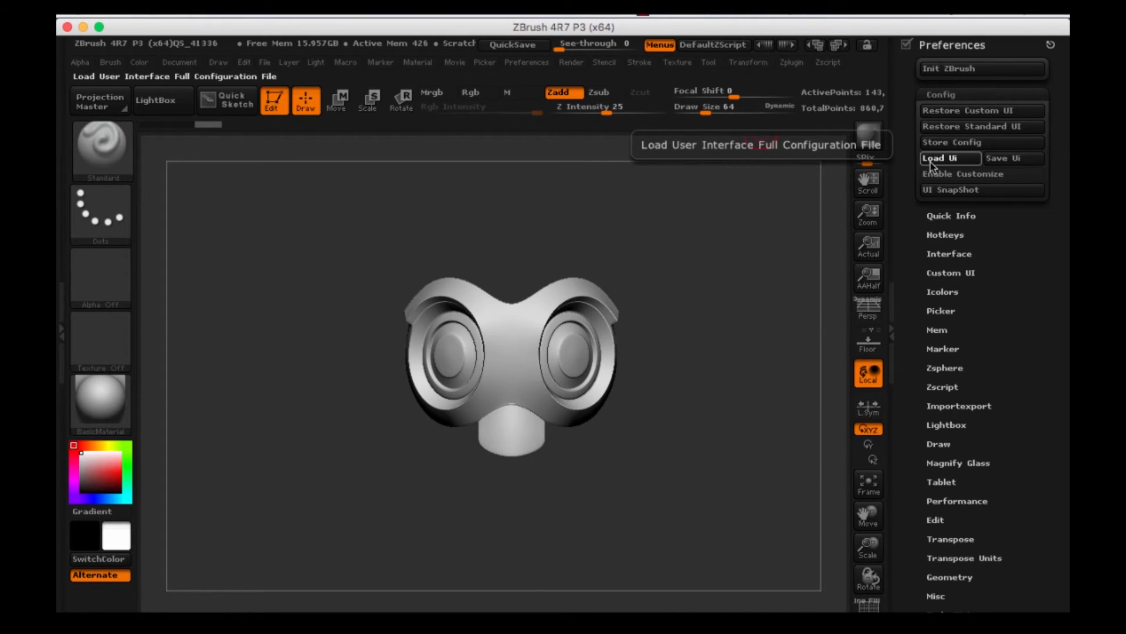
# Load the RedbeardUI.cfg interface configuration via Load Ui
pyautogui.click(940, 159)
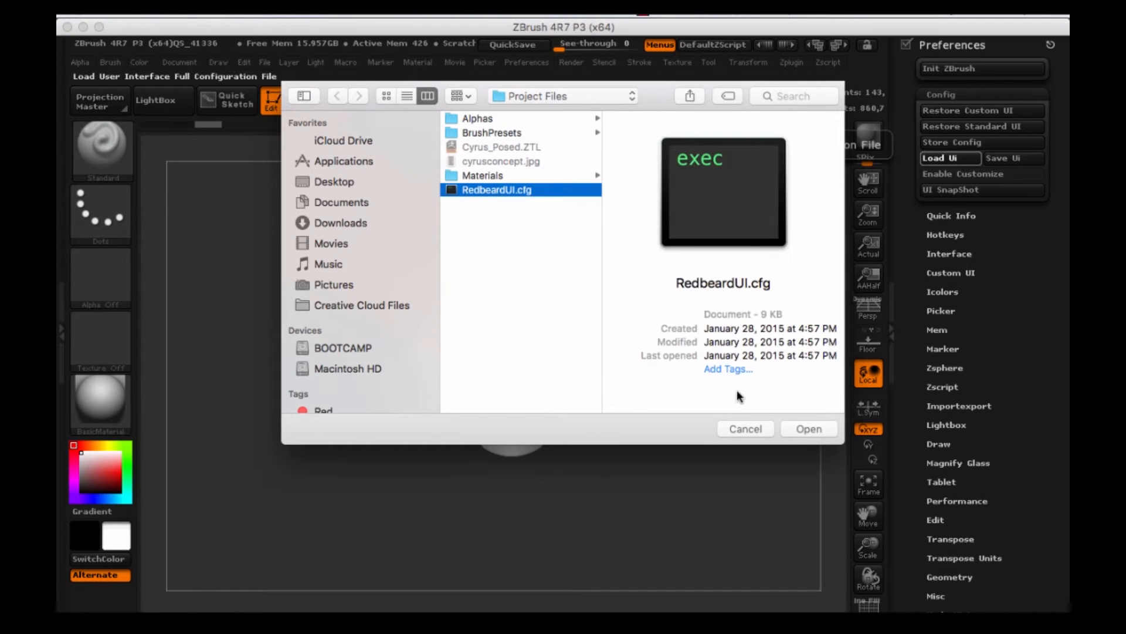
pyautogui.click(809, 428)
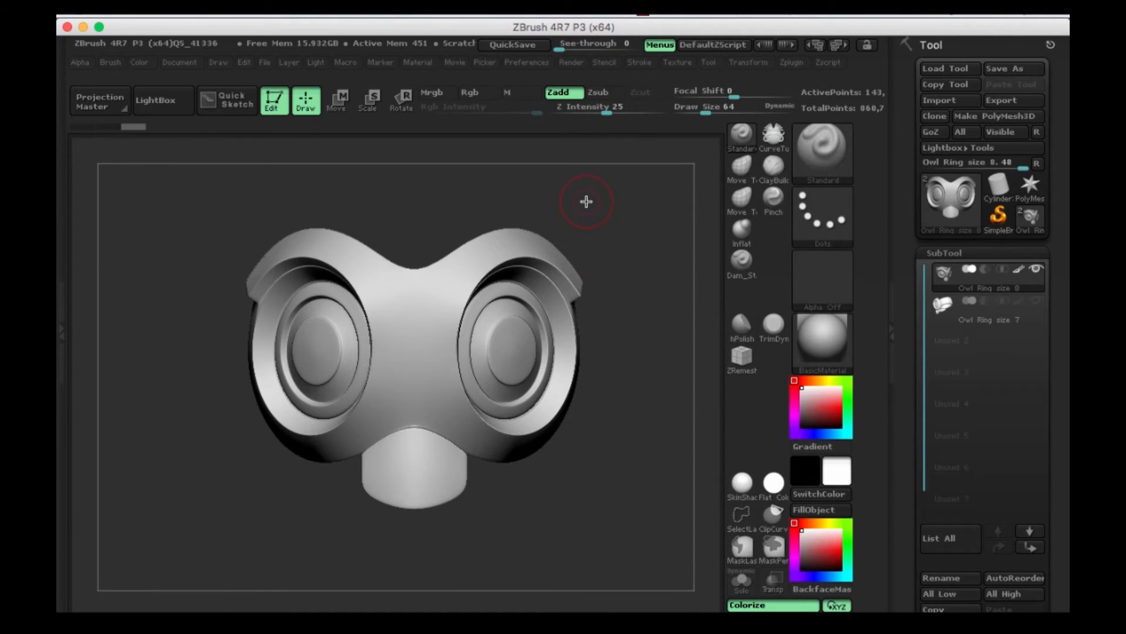
# Orbit the owl ring back and forth, leaving it at an angled view
pyautogui.moveTo(587, 202); pyautogui.dragTo(628, 225)
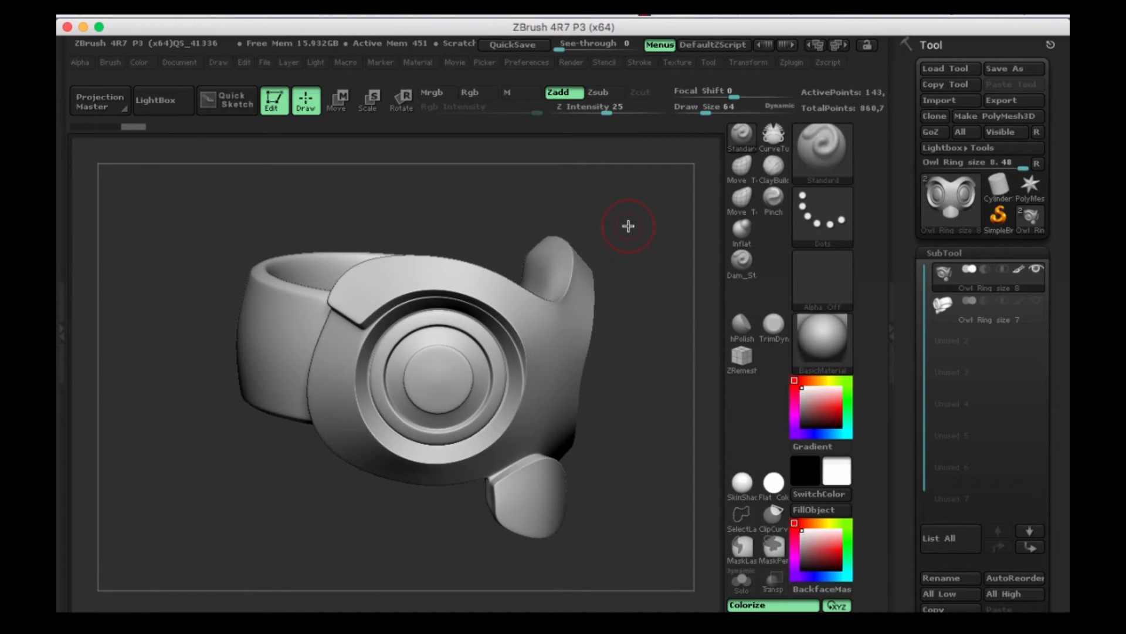
pyautogui.moveTo(629, 227); pyautogui.dragTo(636, 222)
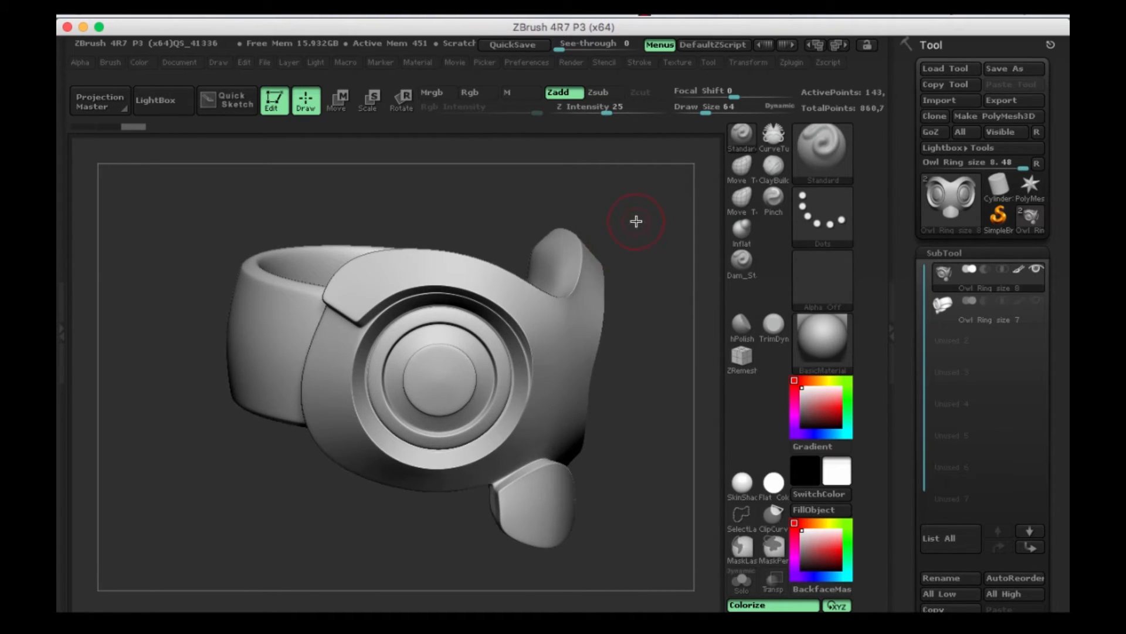
pyautogui.moveTo(636, 222); pyautogui.dragTo(606, 222)
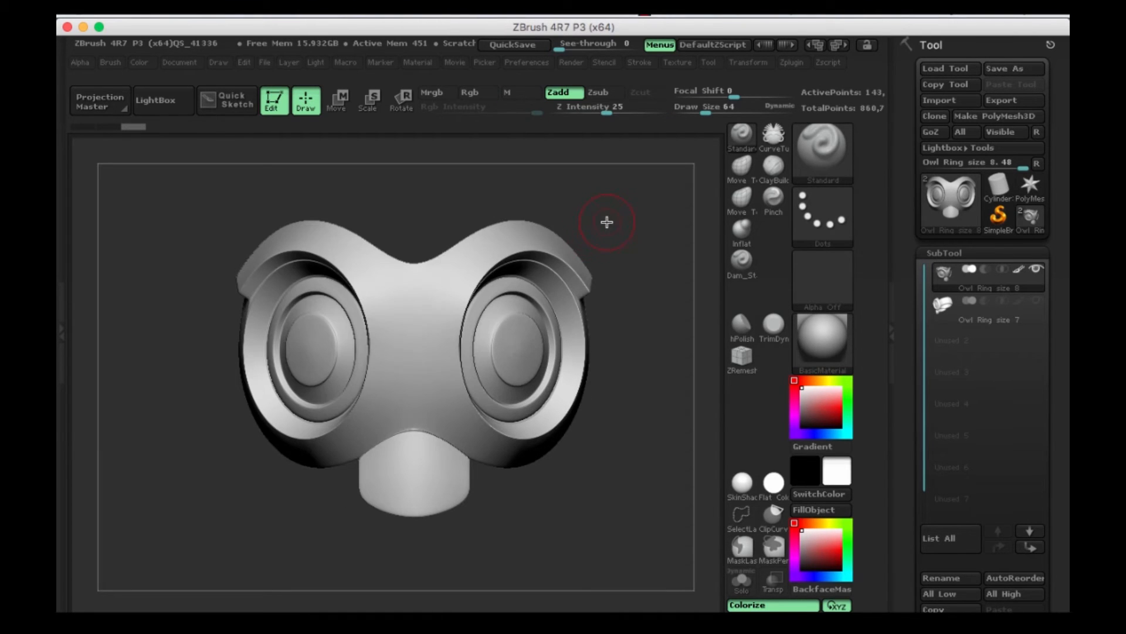
pyautogui.moveTo(606, 223); pyautogui.dragTo(639, 260)
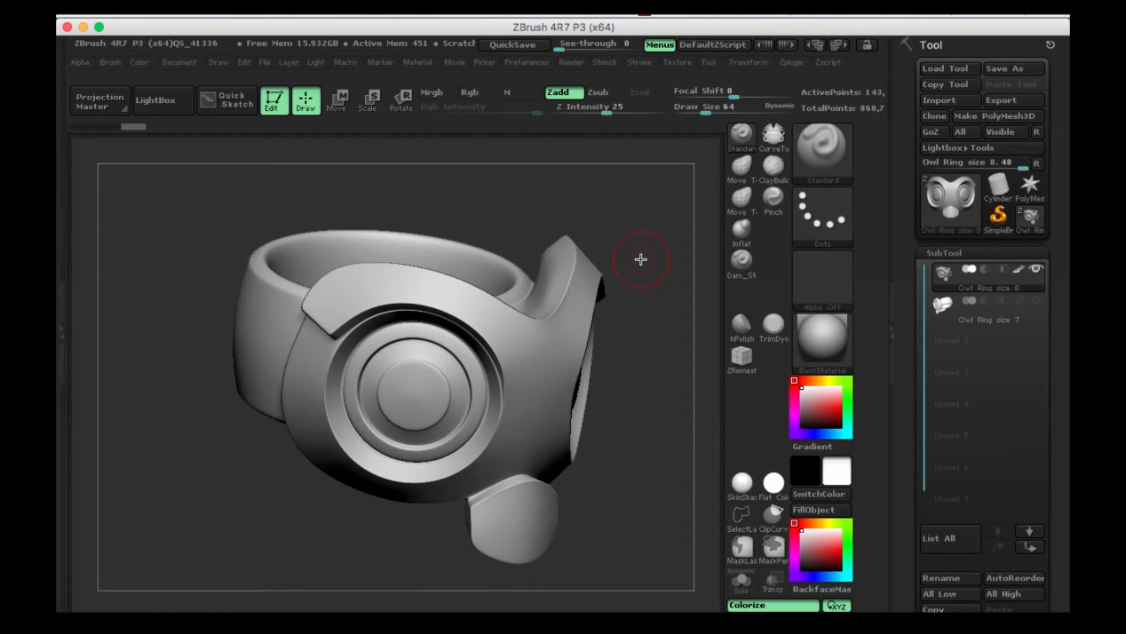
pyautogui.moveTo(644, 212)
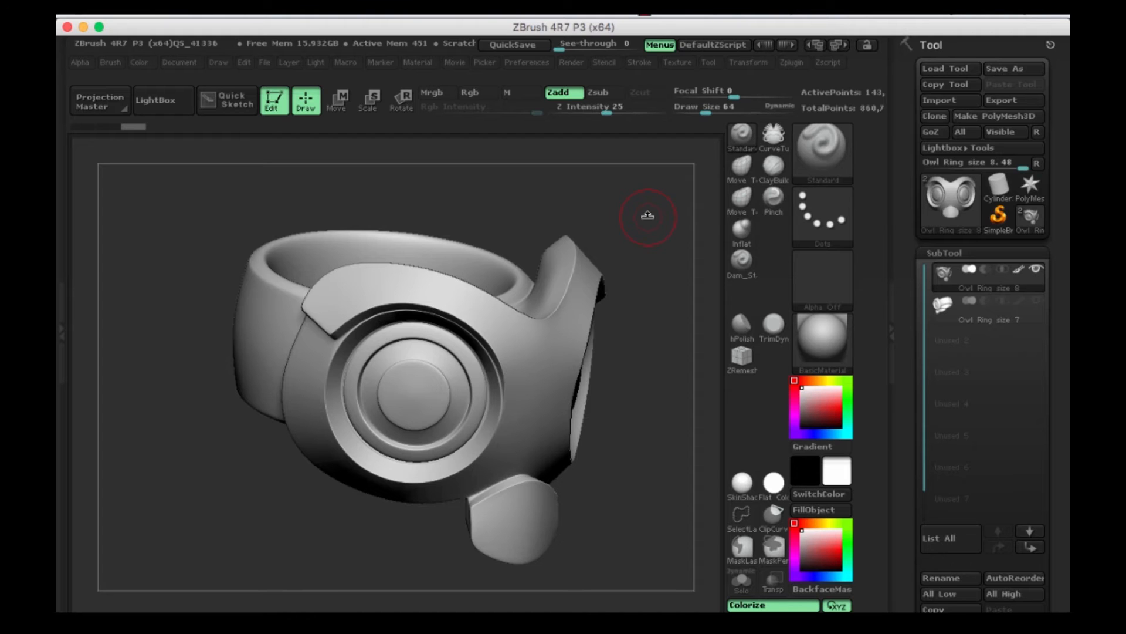
pyautogui.moveTo(647, 218)
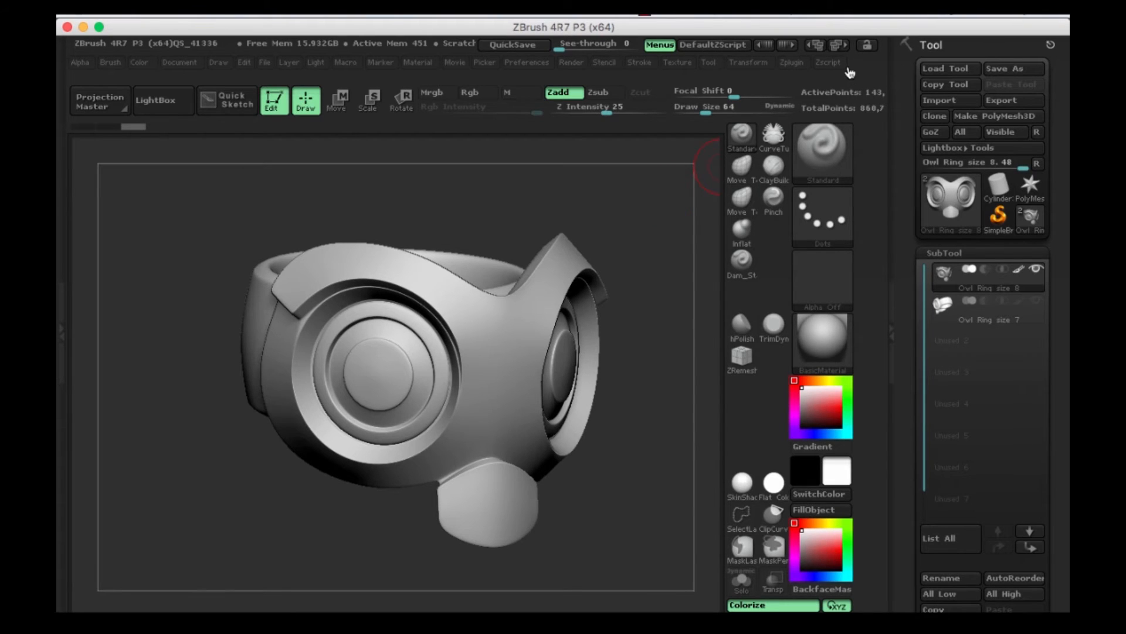
# Restore the standard interface layout and reopen the Preferences palette
pyautogui.click(527, 62)
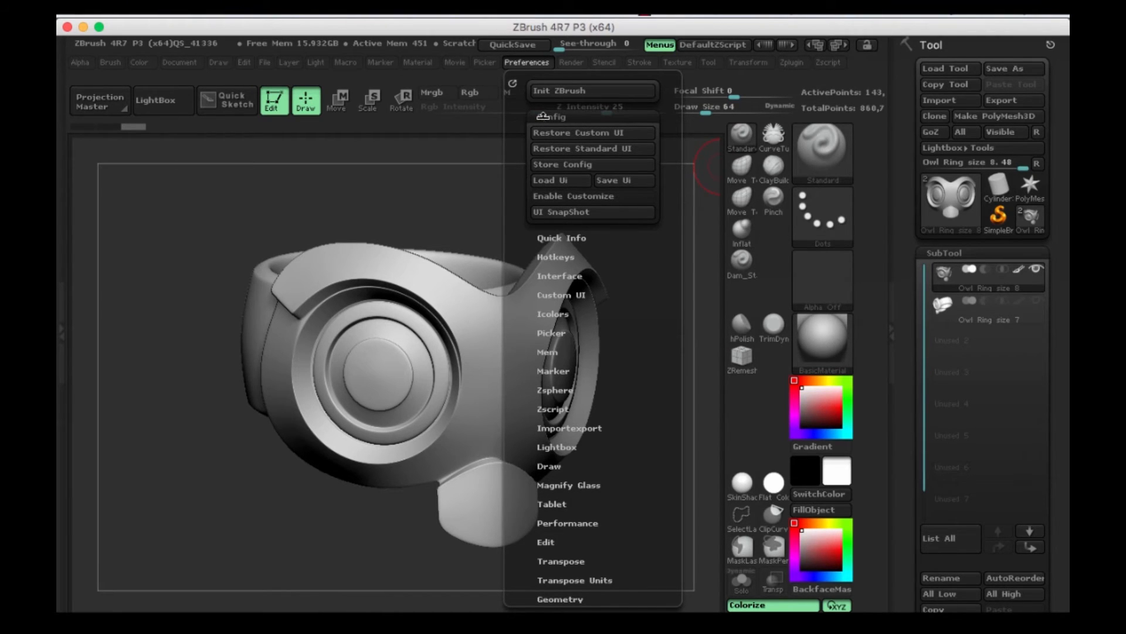
pyautogui.moveTo(583, 133)
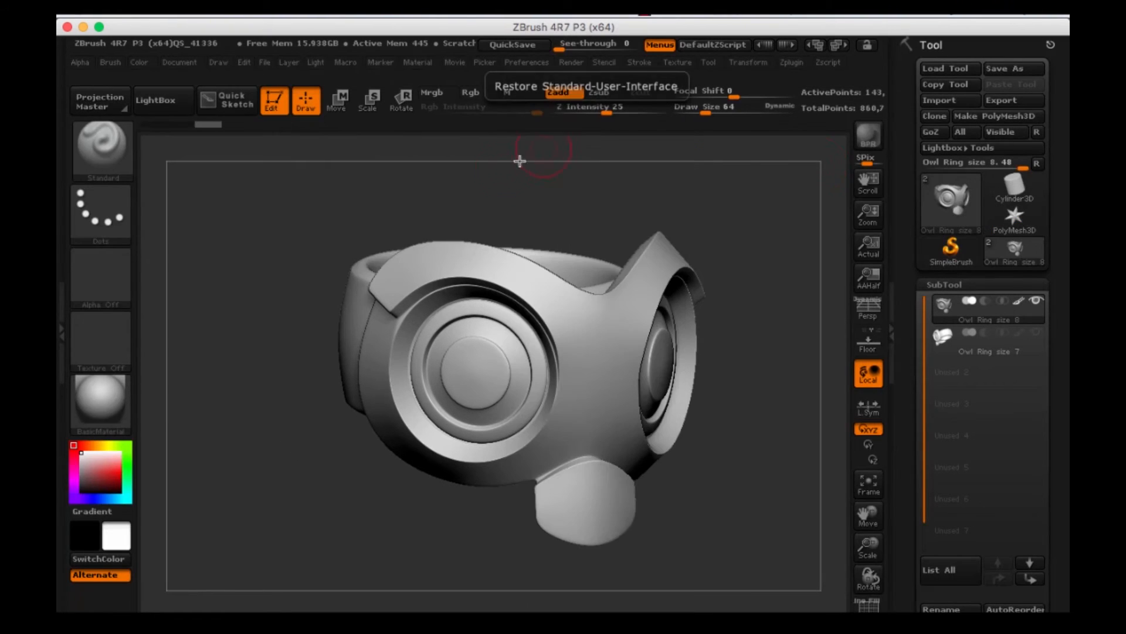
pyautogui.click(527, 62)
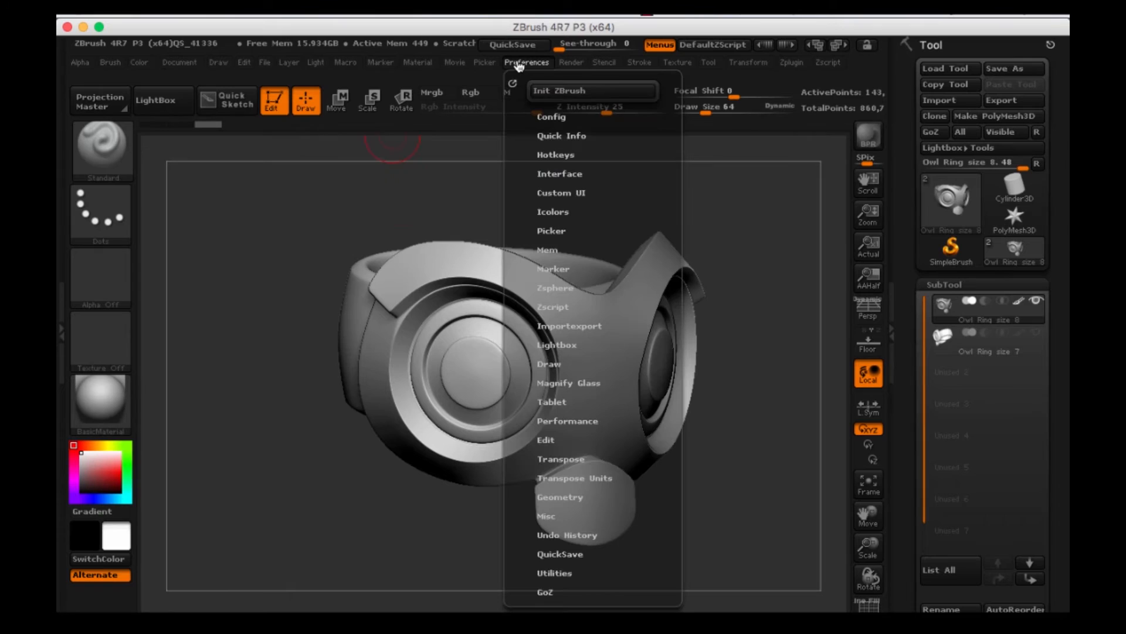
pyautogui.moveTo(511, 85)
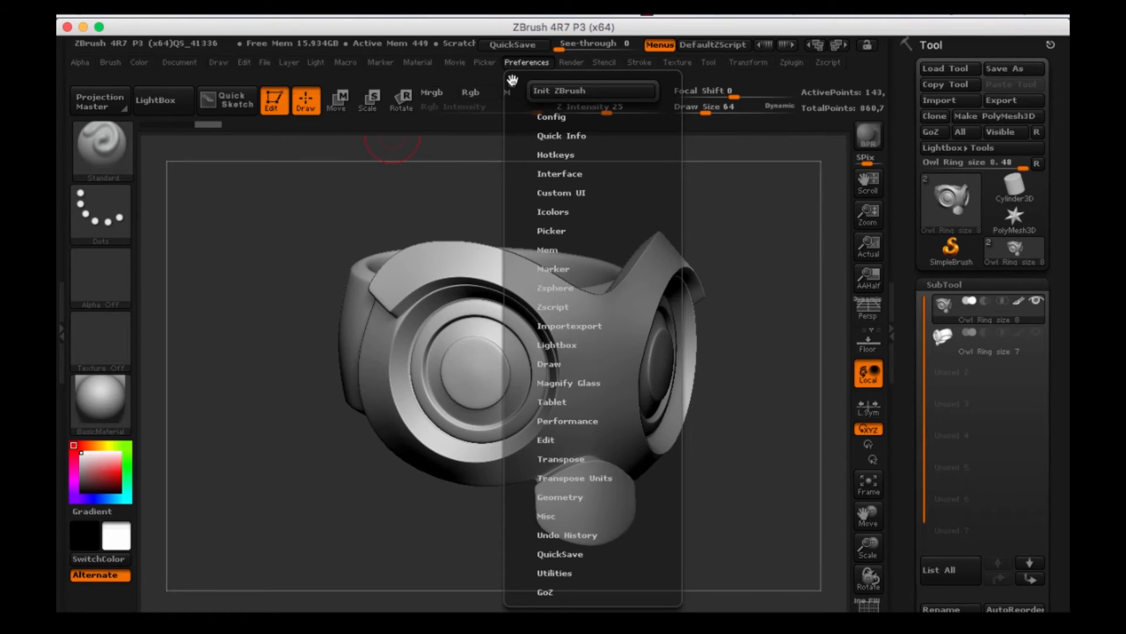
# Dock Preferences in the right tray and expand the Config sub-palette
pyautogui.click(527, 63)
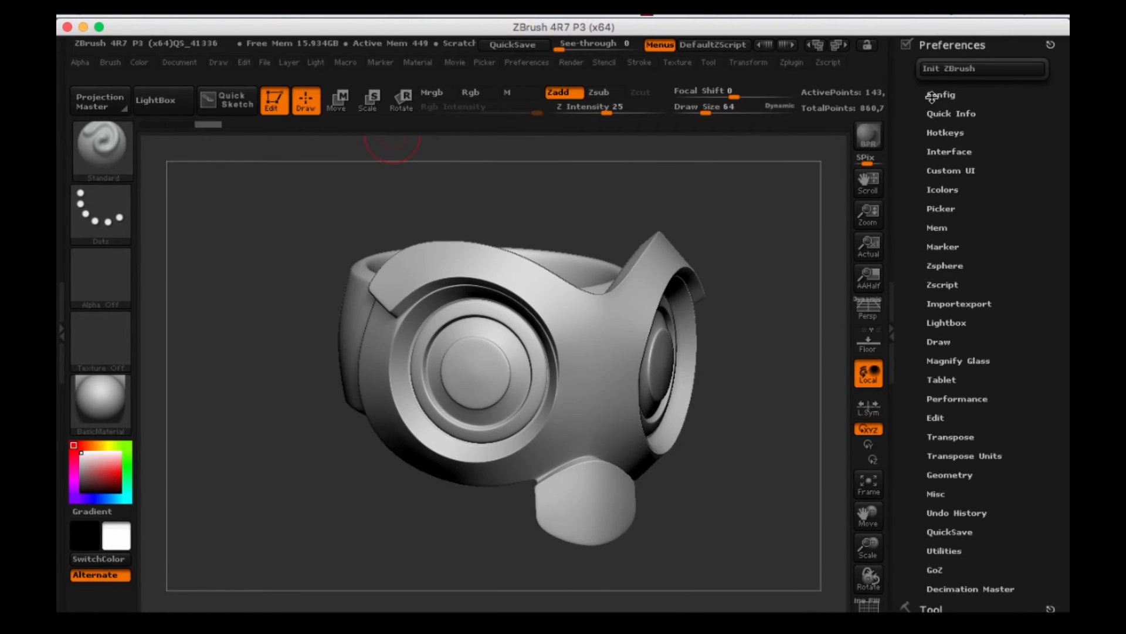
pyautogui.click(942, 94)
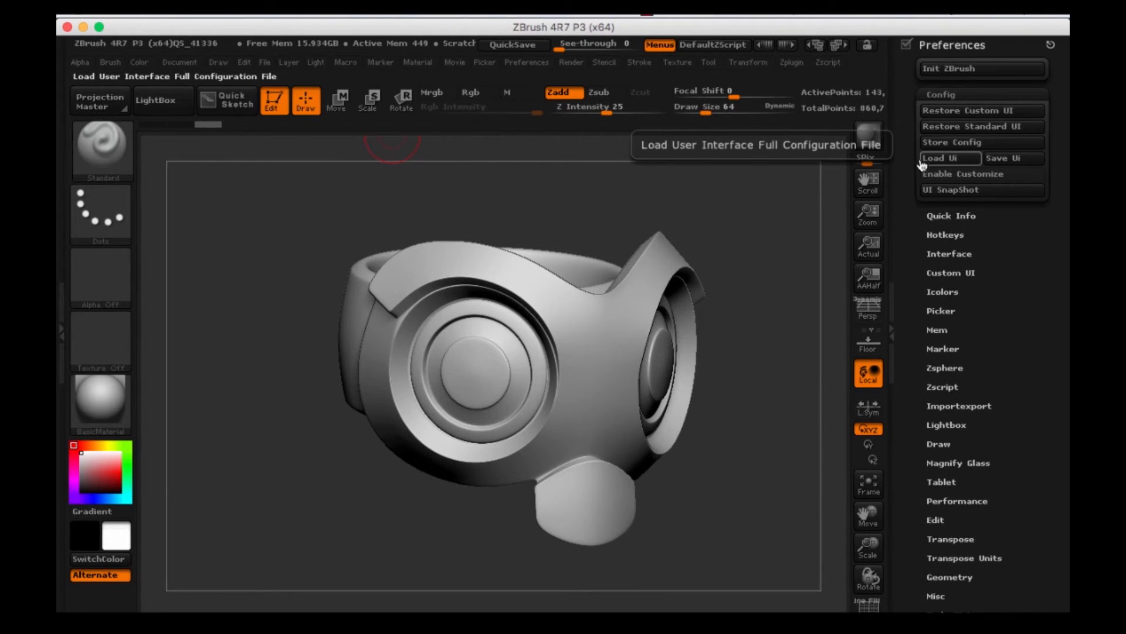
pyautogui.moveTo(982, 127)
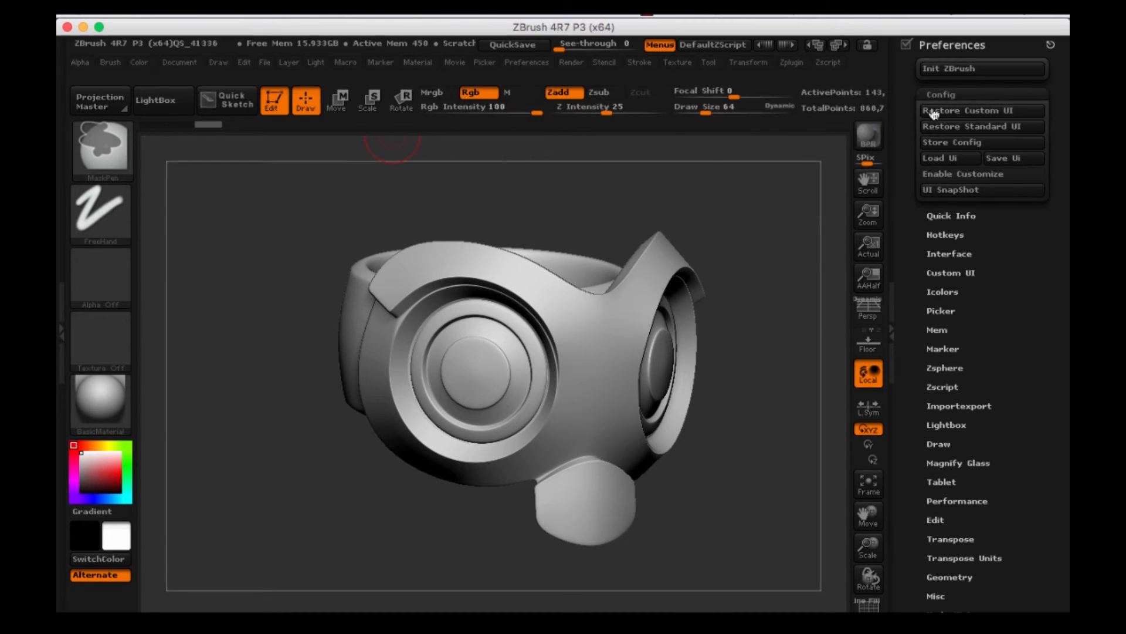
pyautogui.moveTo(982, 142)
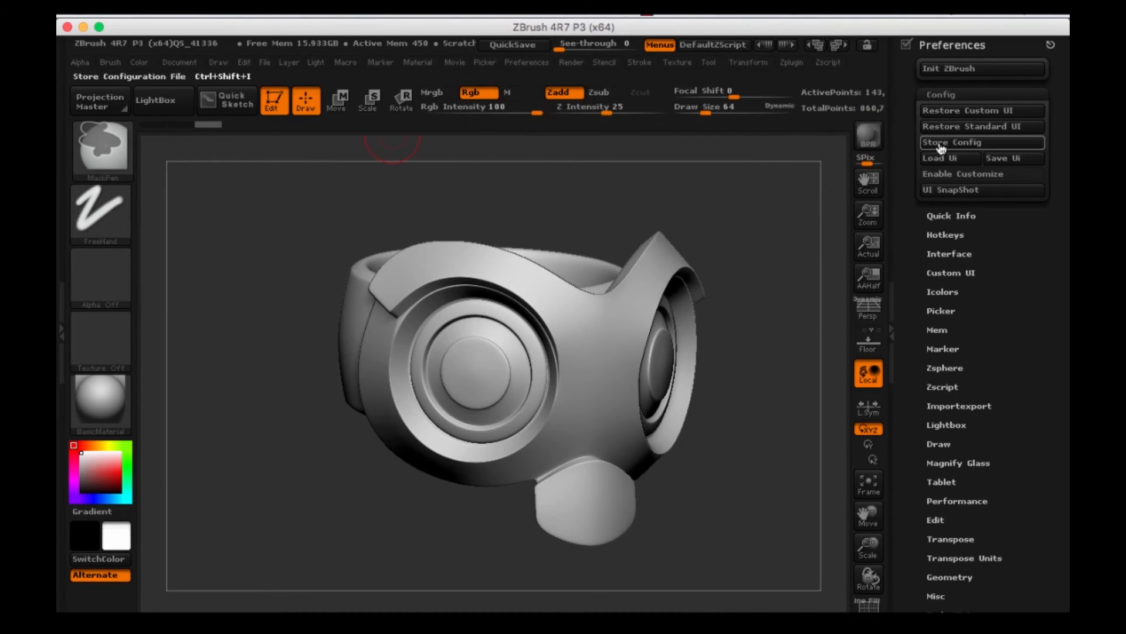
pyautogui.moveTo(964, 174)
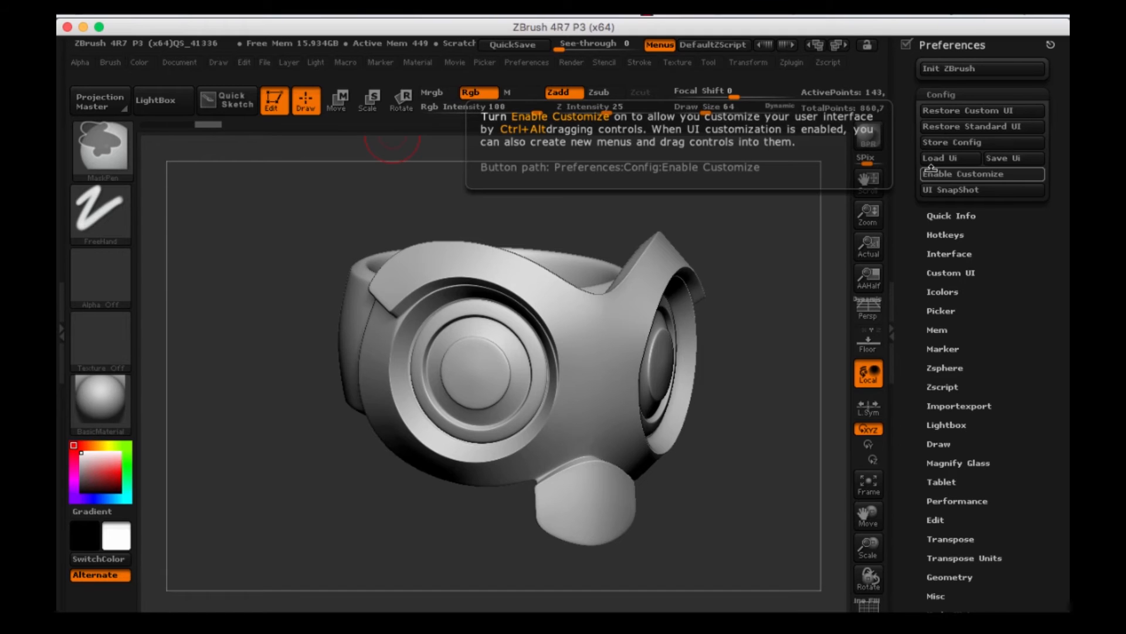
# Turn on Enable Customize and drag a couple of shelf controls into a new row above the shelf
pyautogui.click(981, 174)
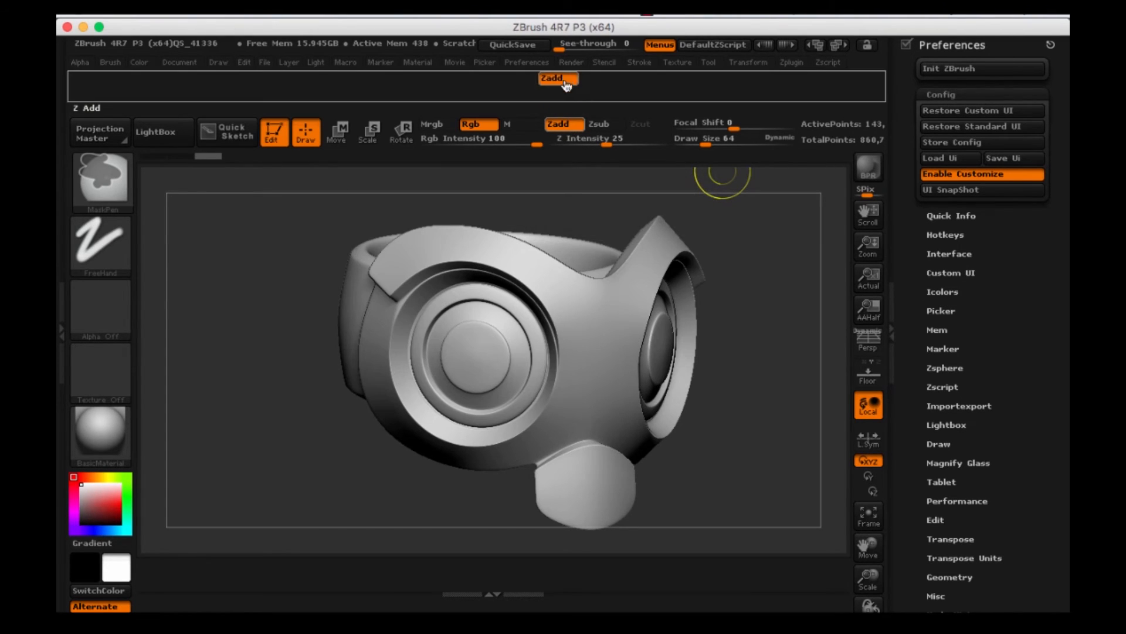
pyautogui.click(509, 112)
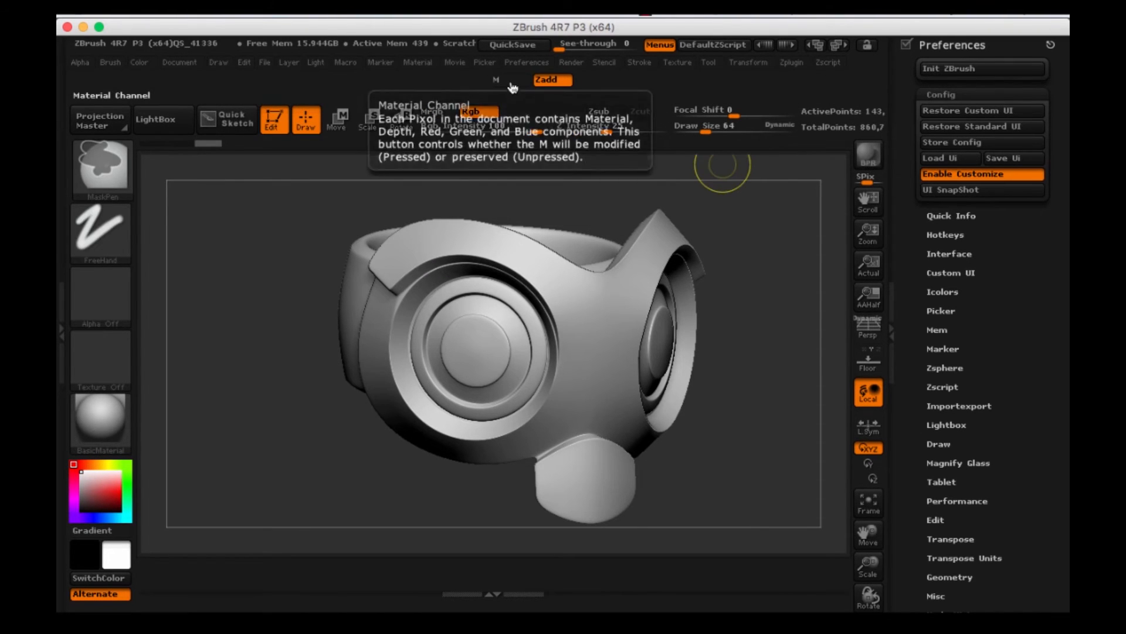
pyautogui.click(460, 81)
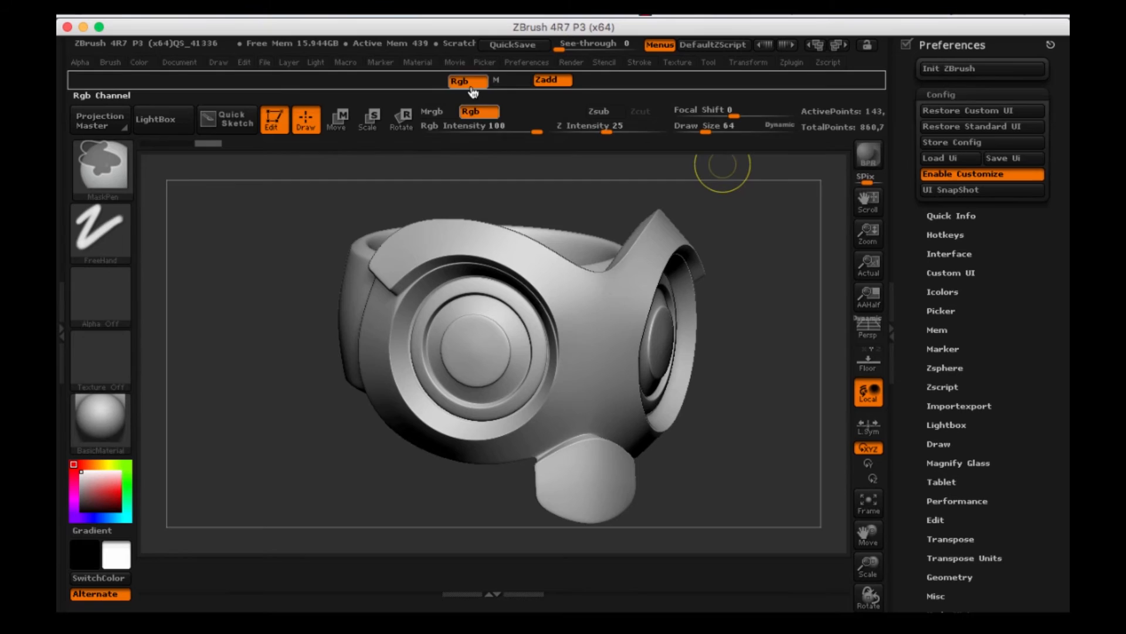
pyautogui.moveTo(868, 155)
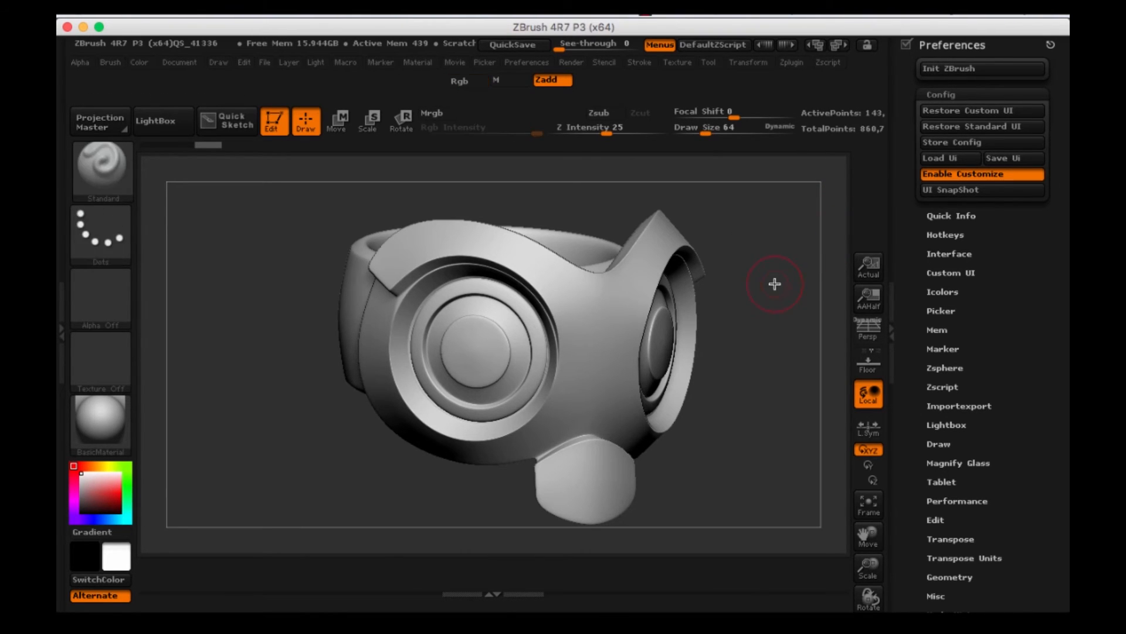
pyautogui.moveTo(846, 309)
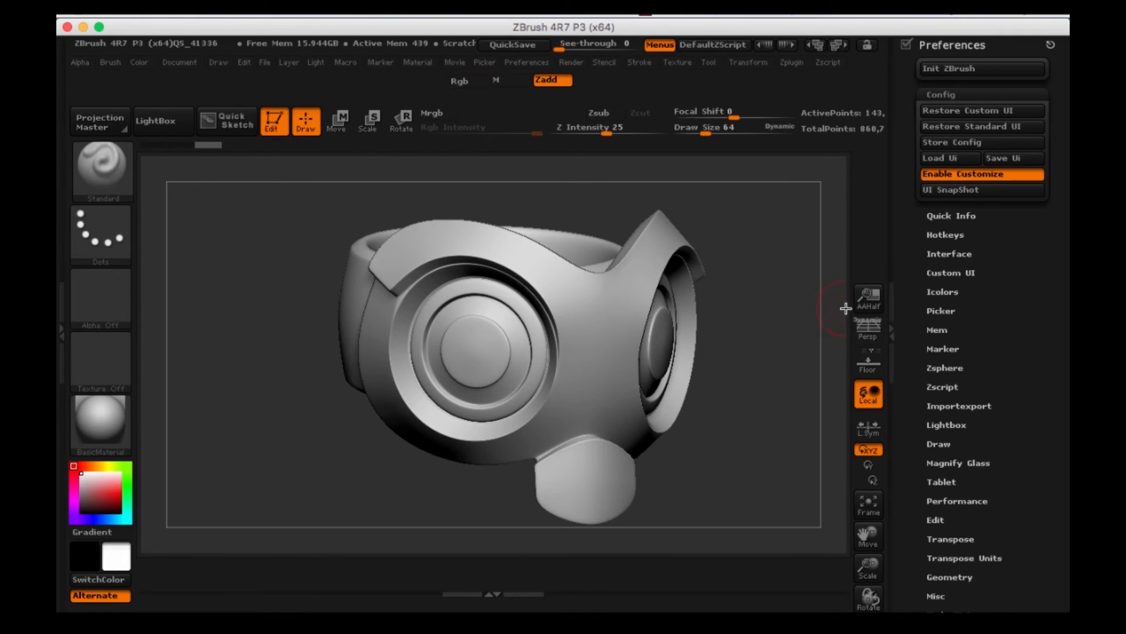
pyautogui.moveTo(868, 331)
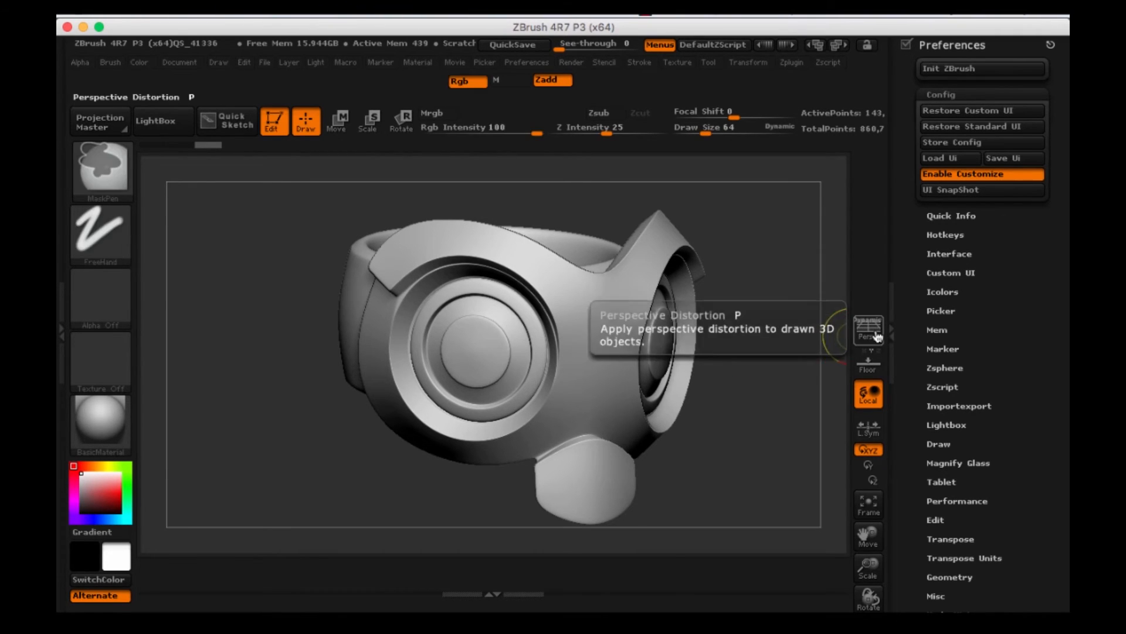
pyautogui.moveTo(868, 359)
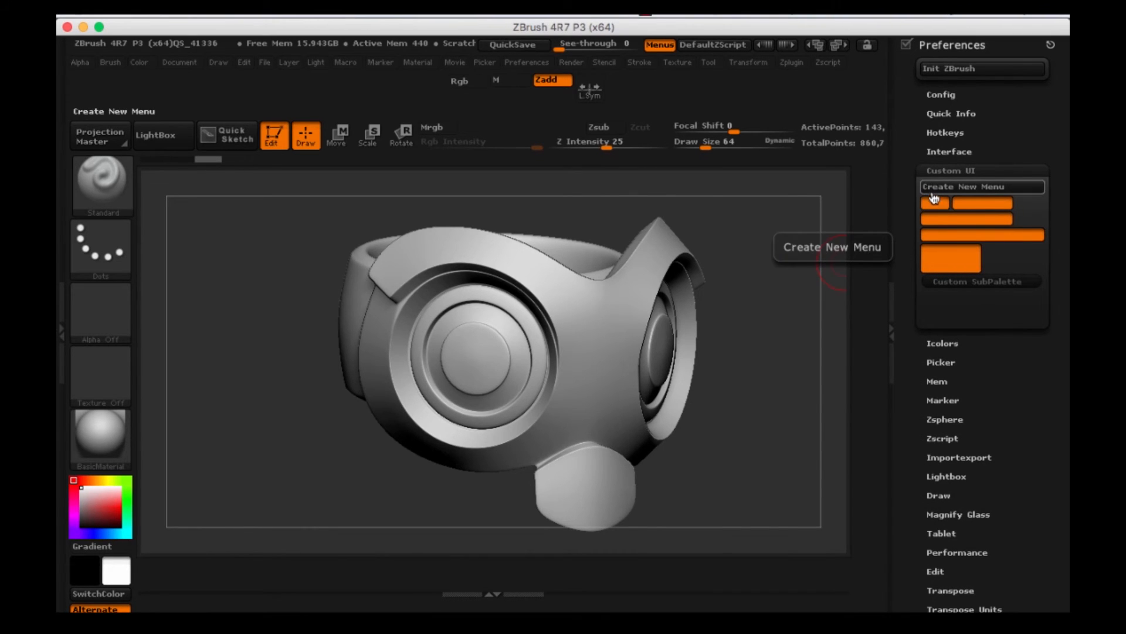
pyautogui.moveTo(920, 372)
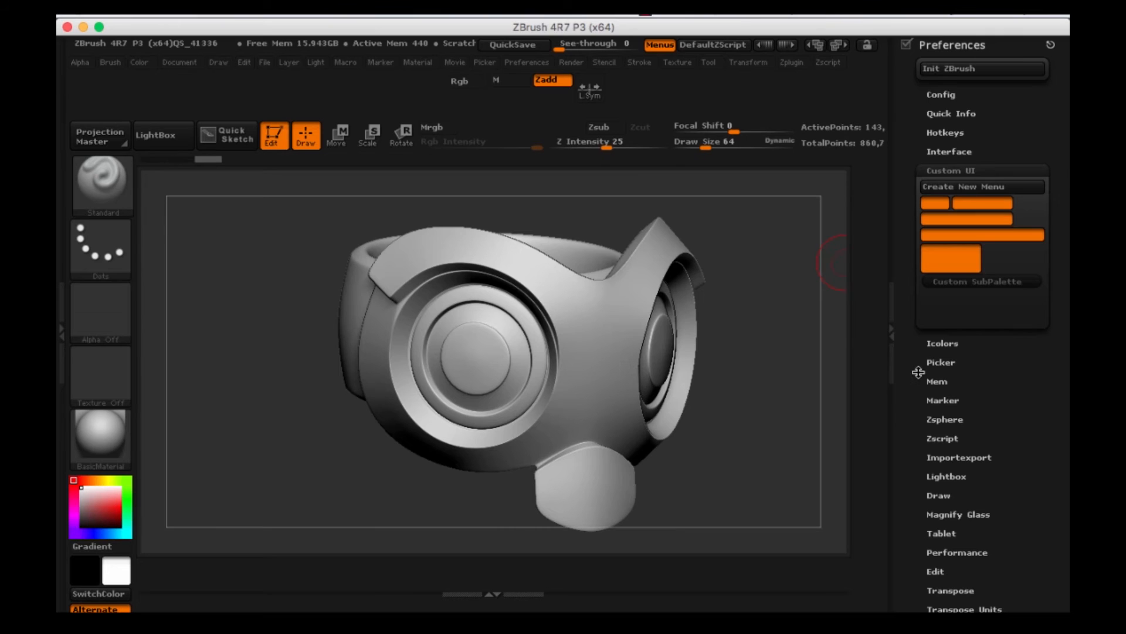
pyautogui.moveTo(939, 343)
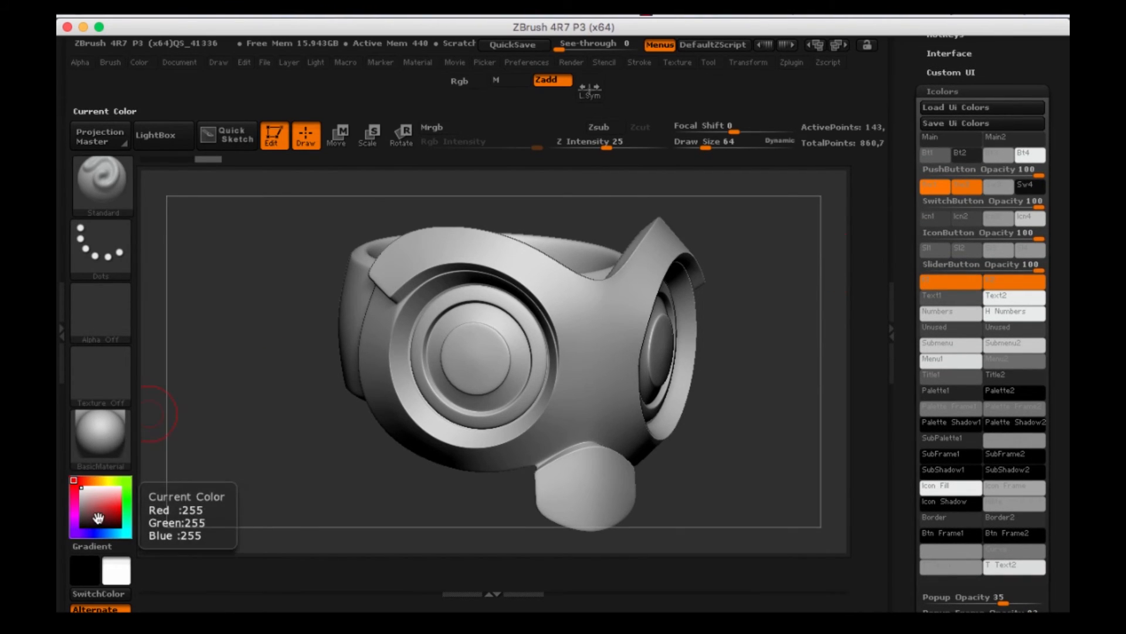
# In Icolors set the button colour slots to red and one accent slot to yellow
pyautogui.click(122, 510)
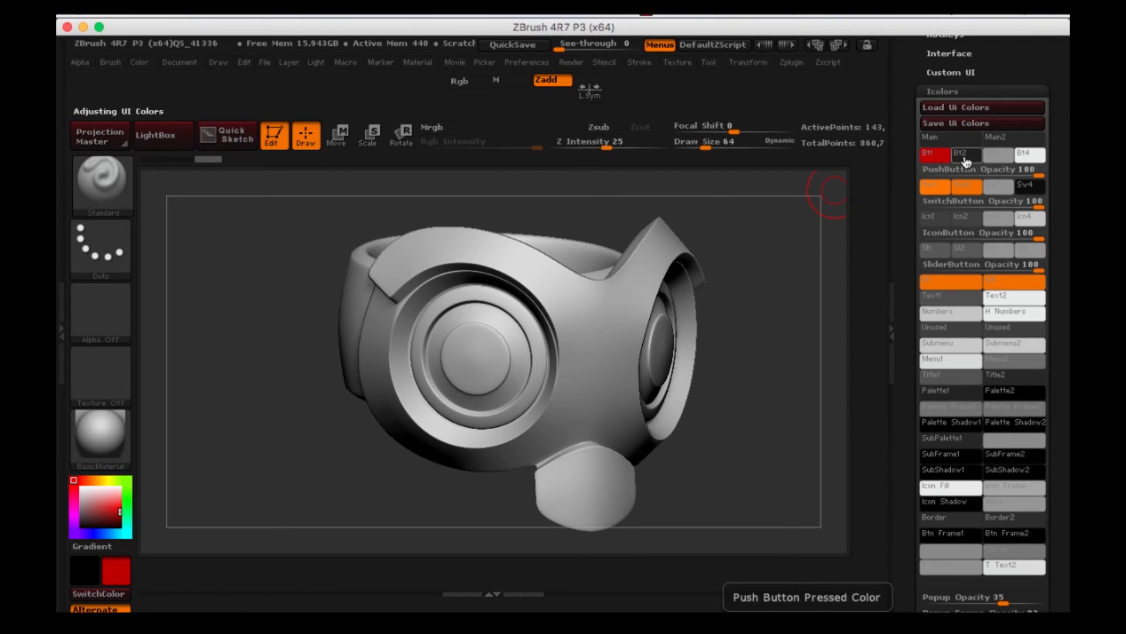
pyautogui.click(998, 155)
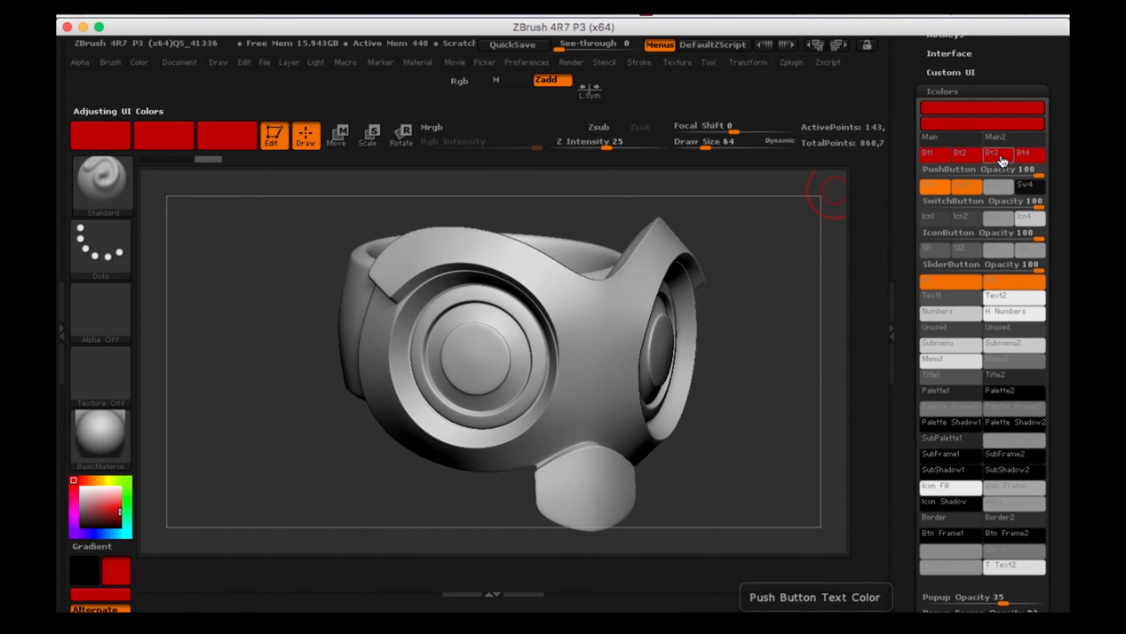
pyautogui.click(97, 507)
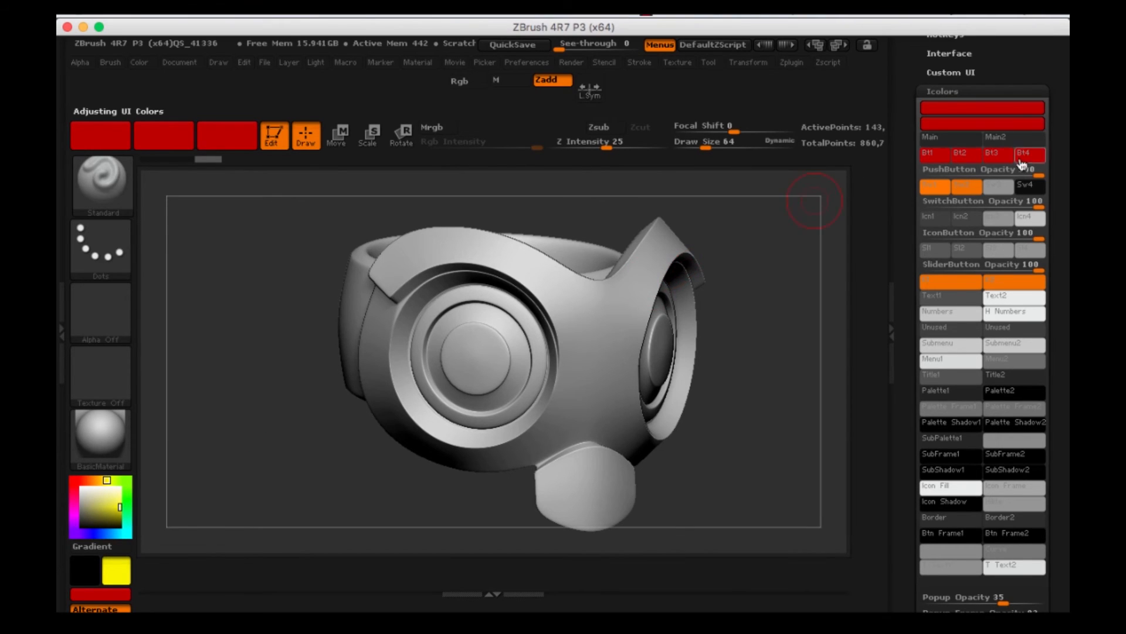
pyautogui.click(998, 153)
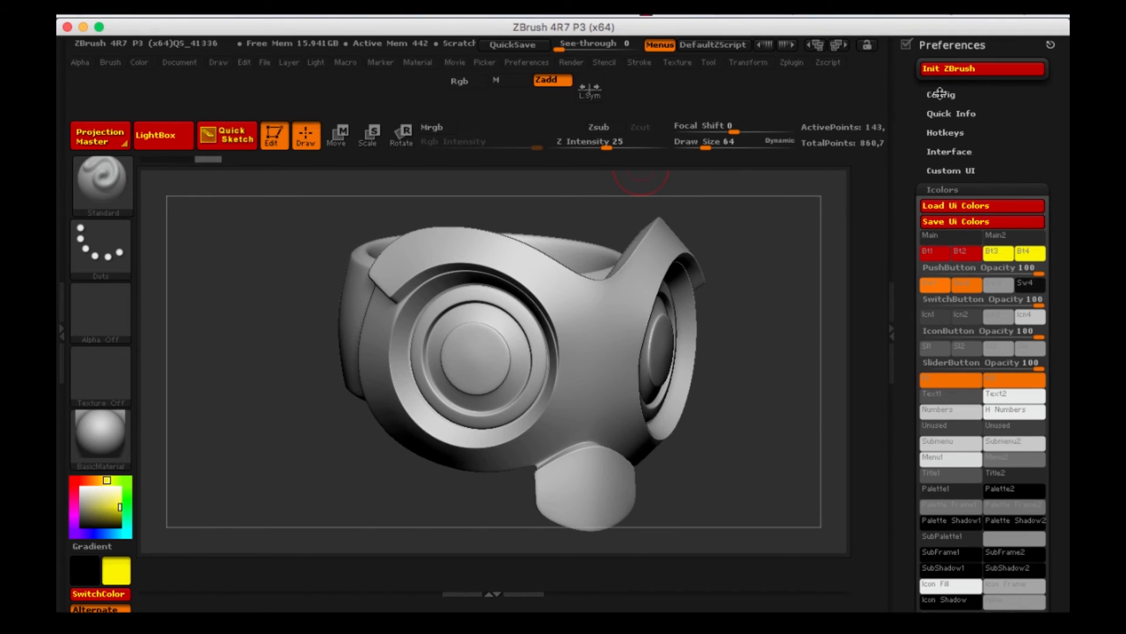
# Reopen the Config options to switch Enable Customize back off
pyautogui.click(941, 94)
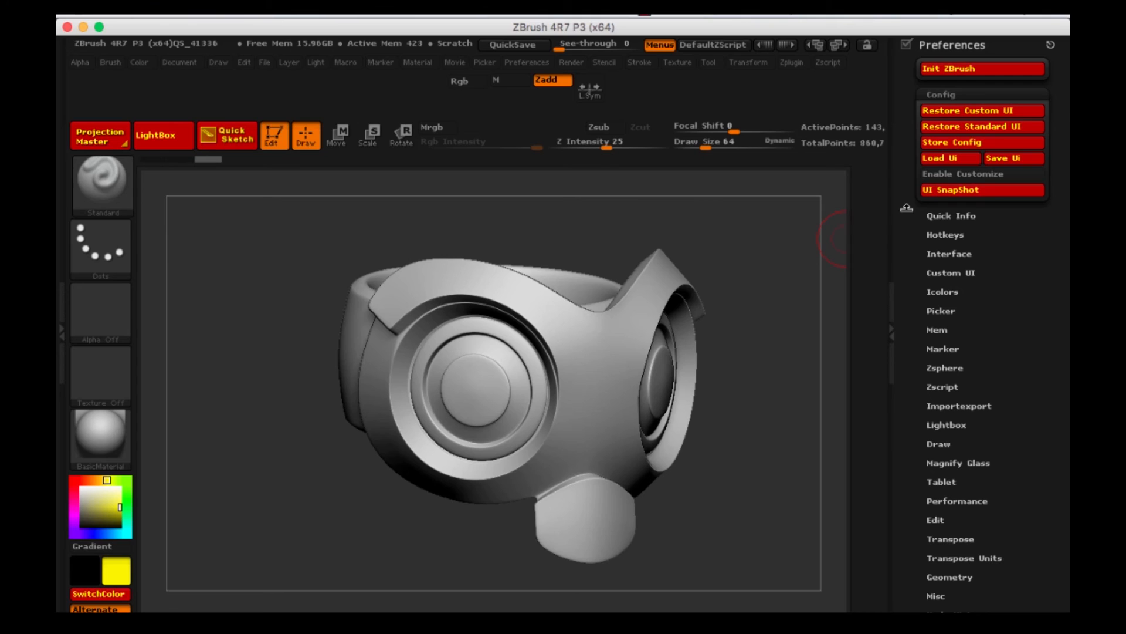
pyautogui.moveTo(907, 210)
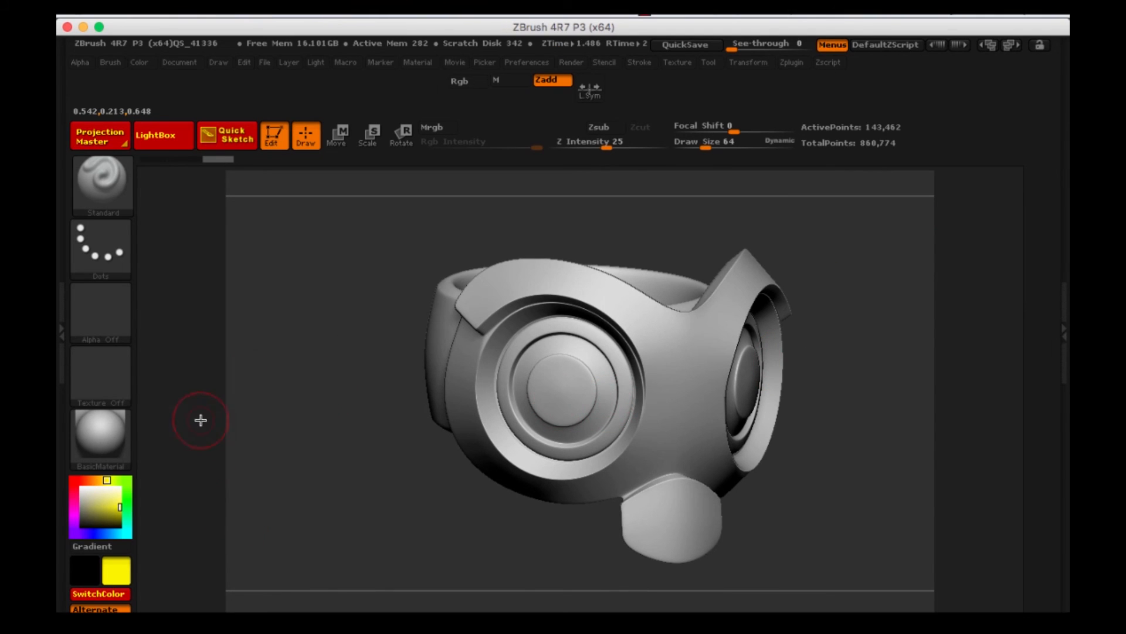
pyautogui.moveTo(201, 405)
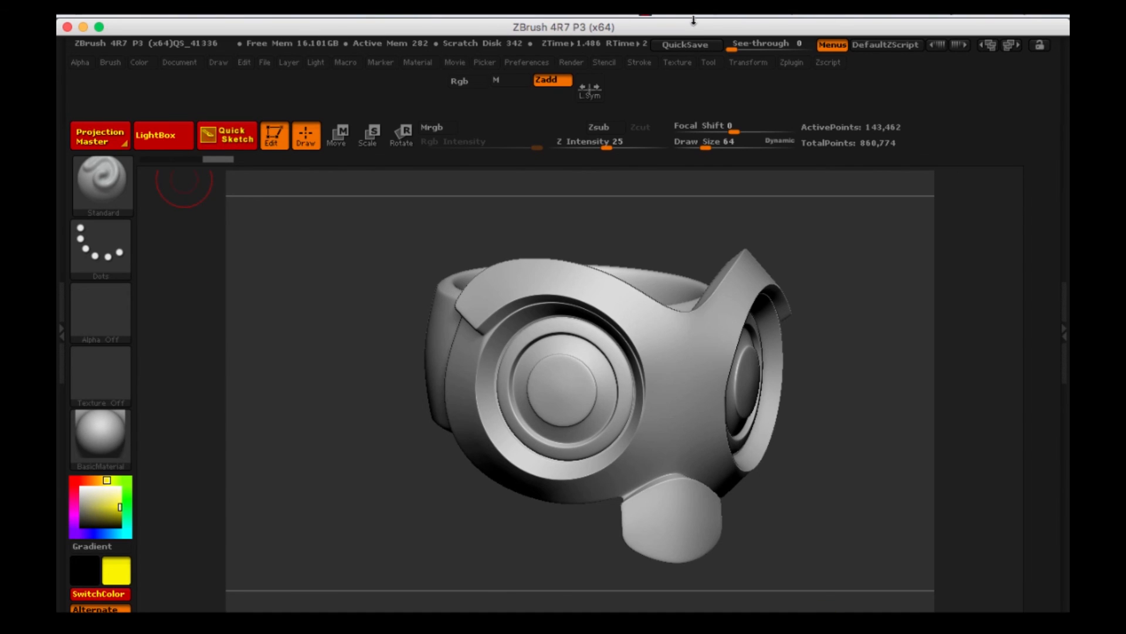
pyautogui.moveTo(697, 140)
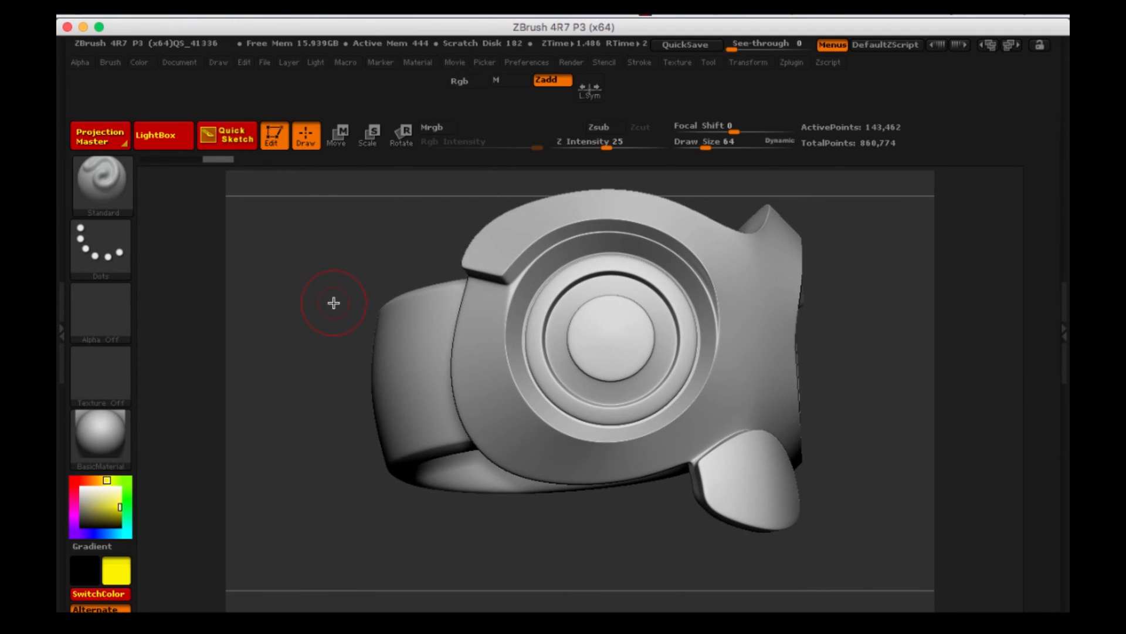
pyautogui.moveTo(298, 280)
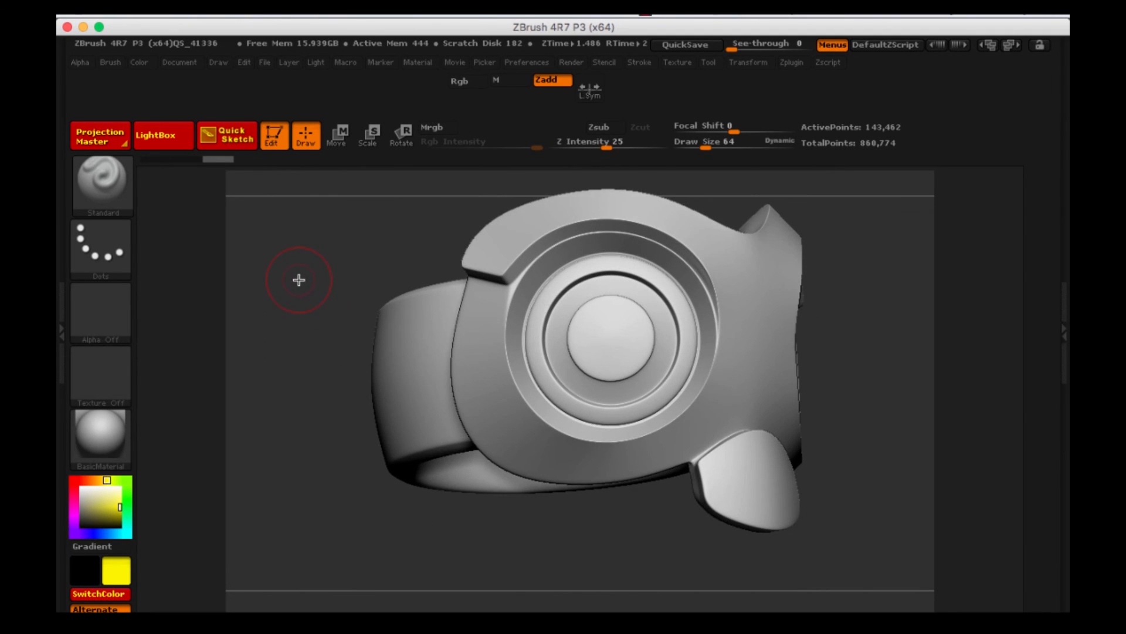